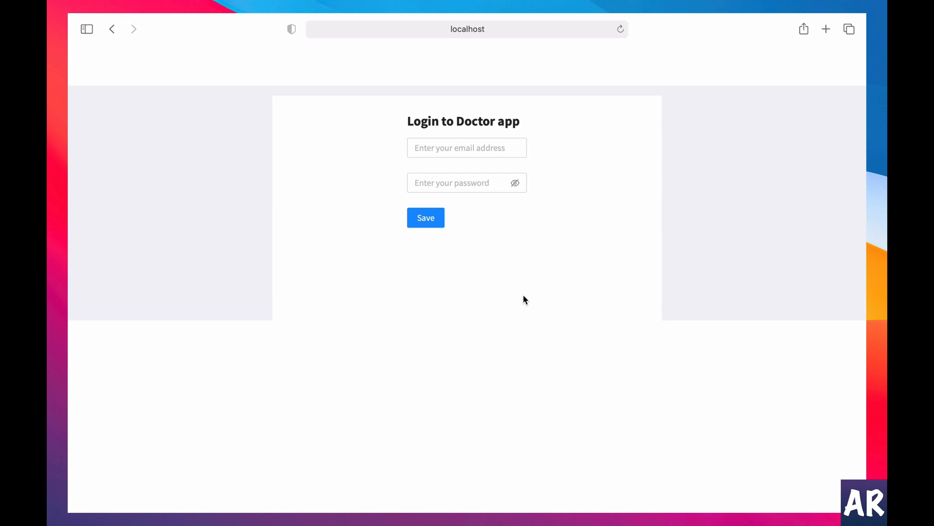
Log in with the reachme@ account and decline Safari's offer to save the password.
left_click(466, 147)
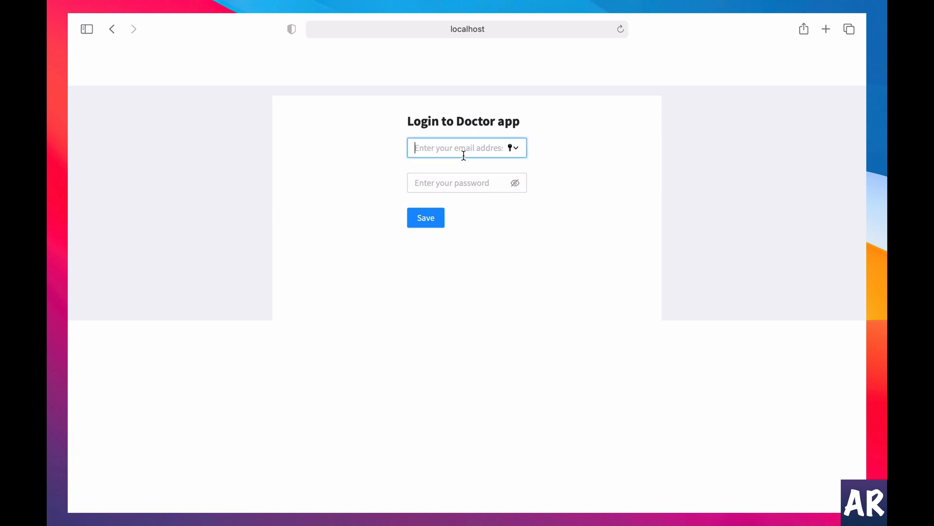
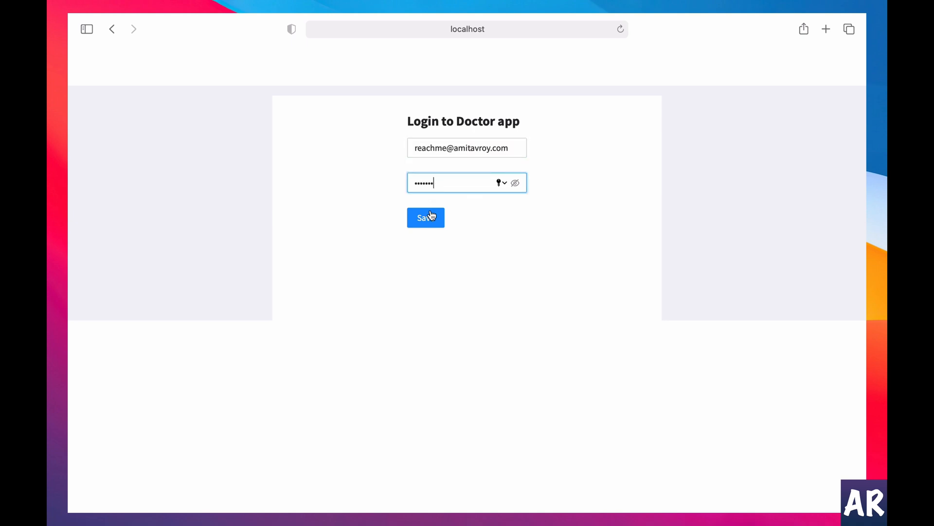
left_click(426, 217)
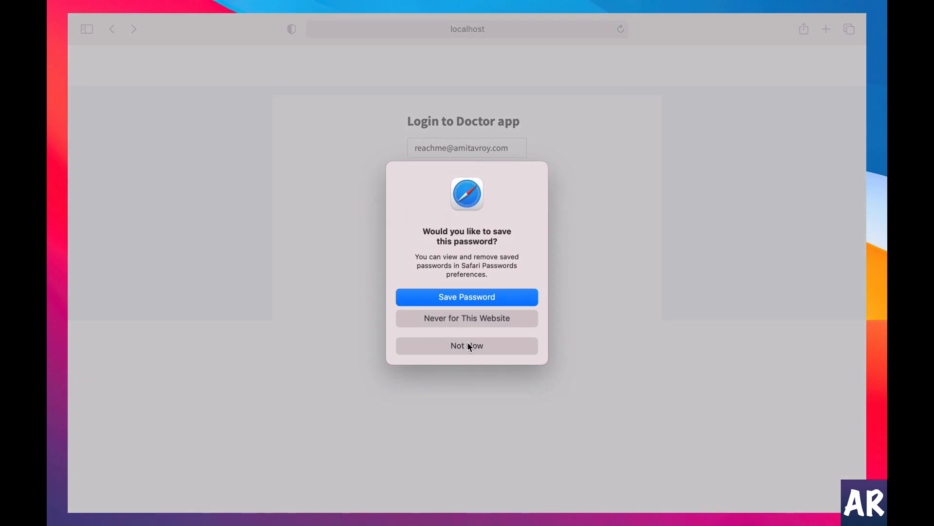
left_click(466, 344)
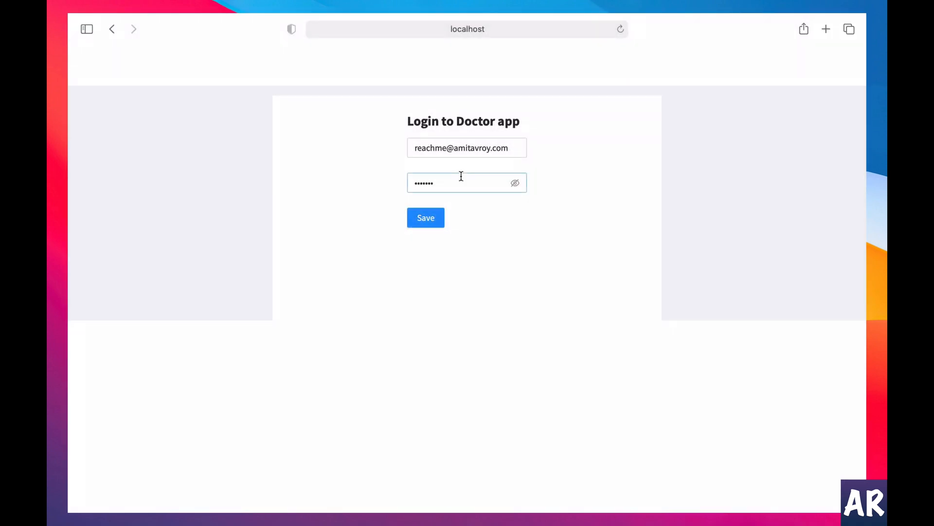
left_click(425, 217)
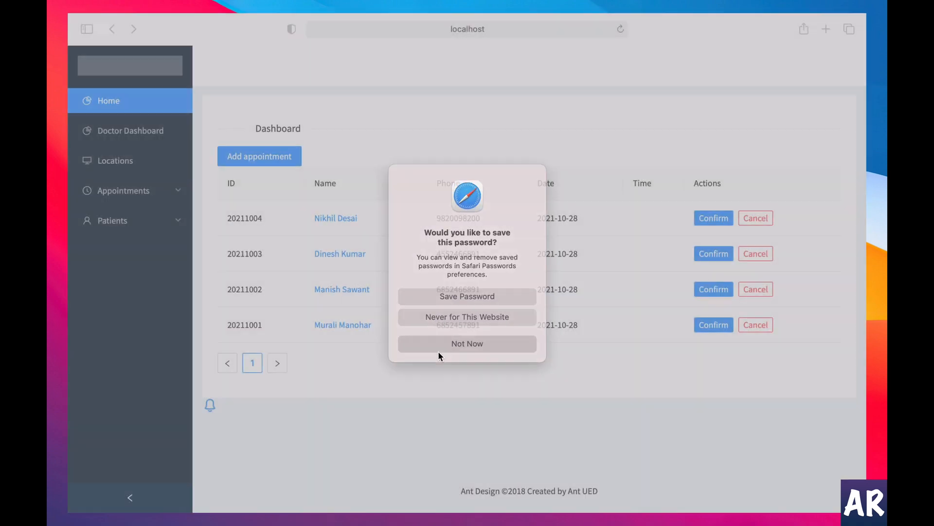
left_click(466, 344)
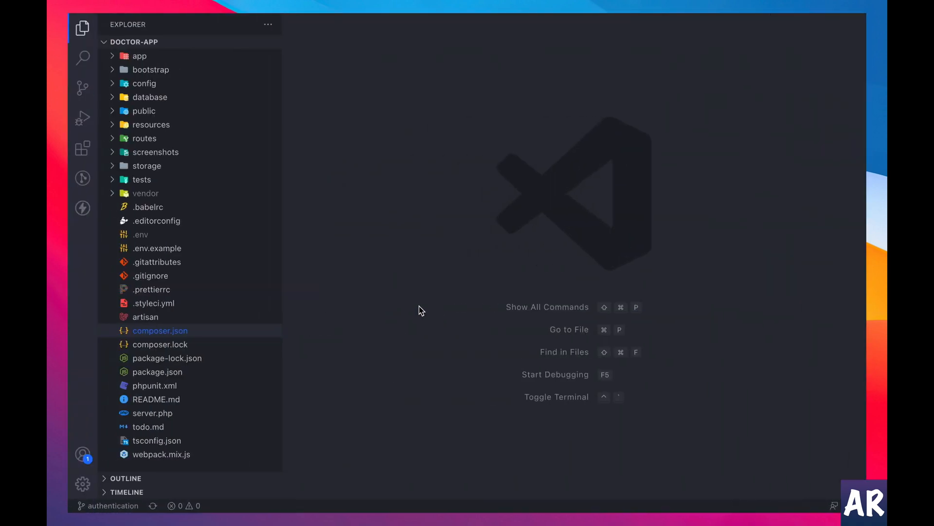
Expand database > migrations to view the users table migration, then expand the app folder.
left_click(150, 97)
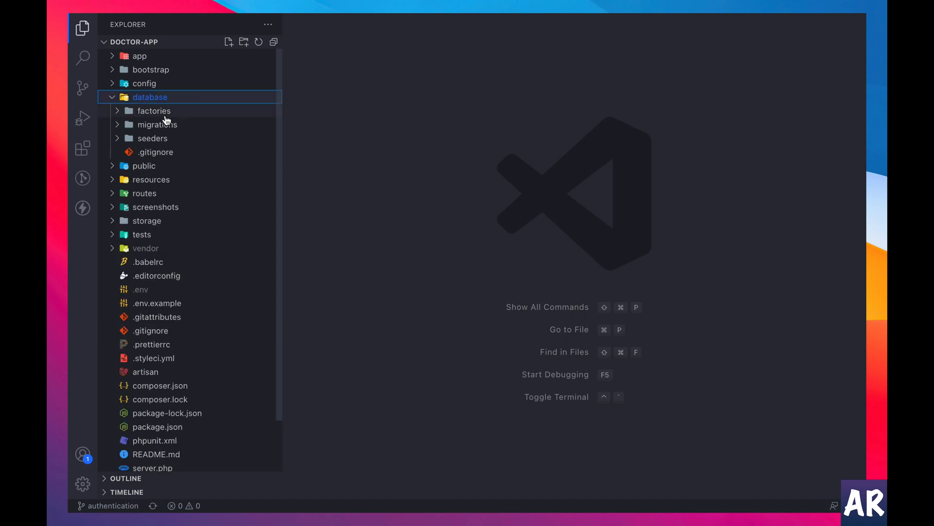
left_click(157, 123)
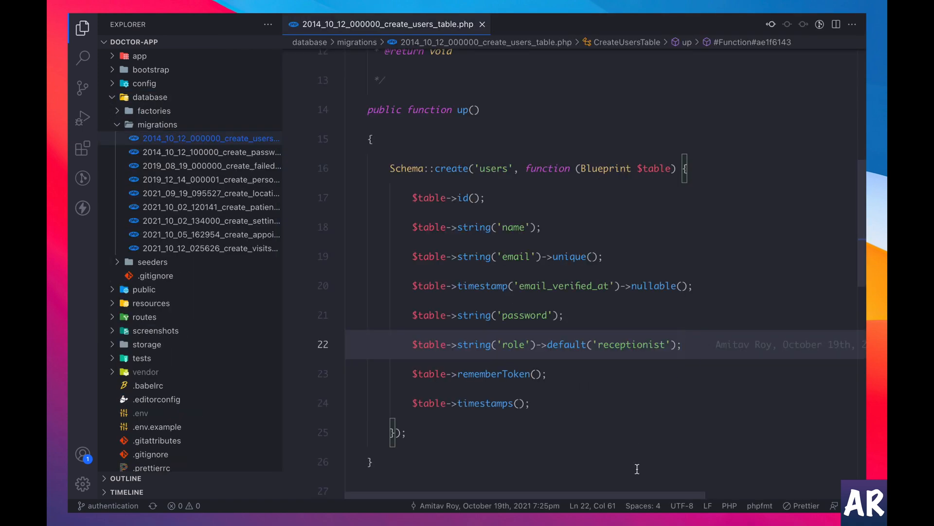
mouse_move(480, 202)
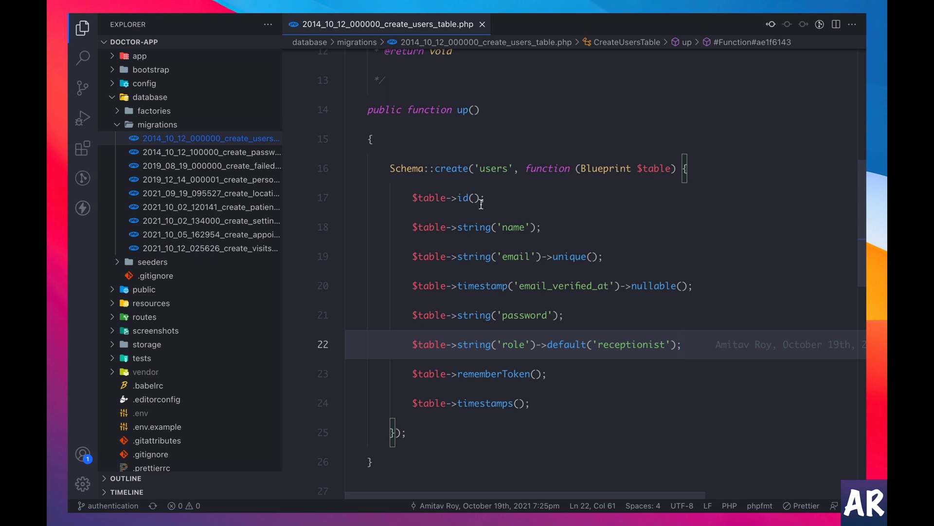
mouse_move(584, 319)
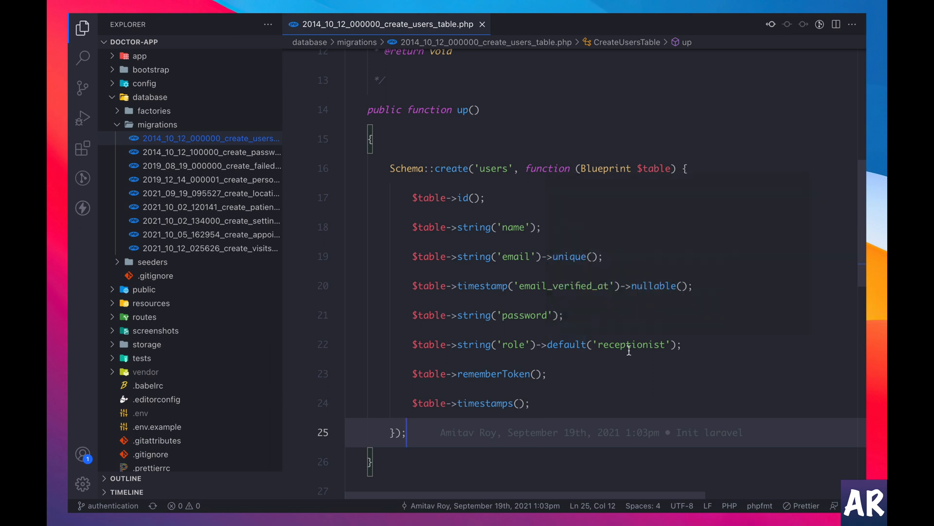
mouse_move(247, 182)
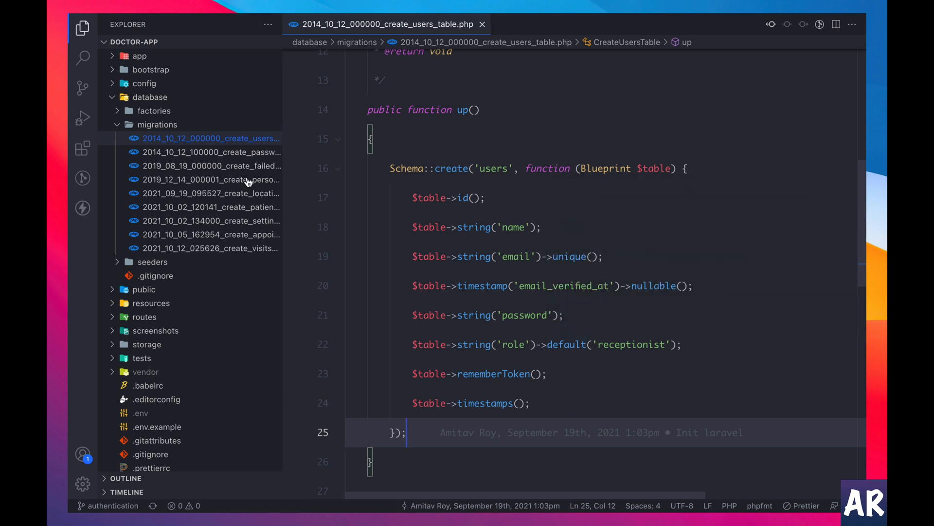
left_click(140, 55)
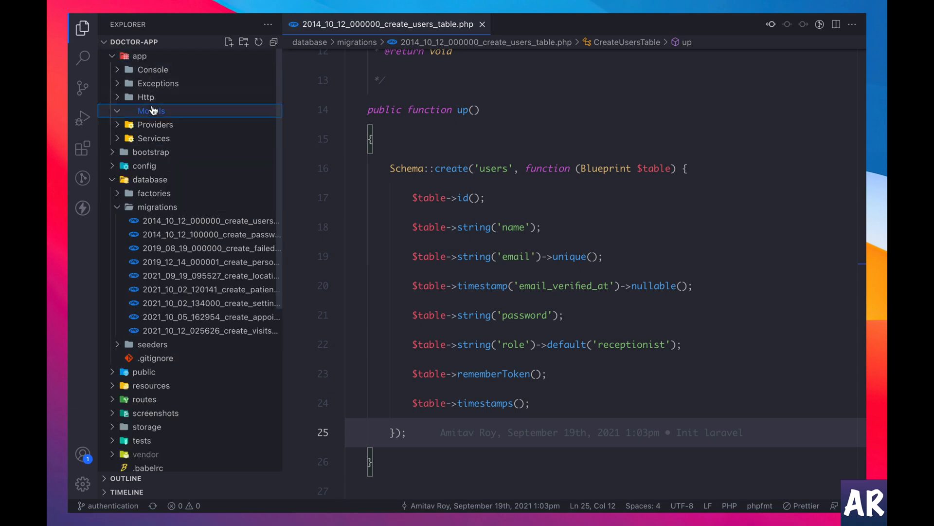
View User.php's $fillable attributes including role, and collapse the migrations folder.
left_click(152, 110)
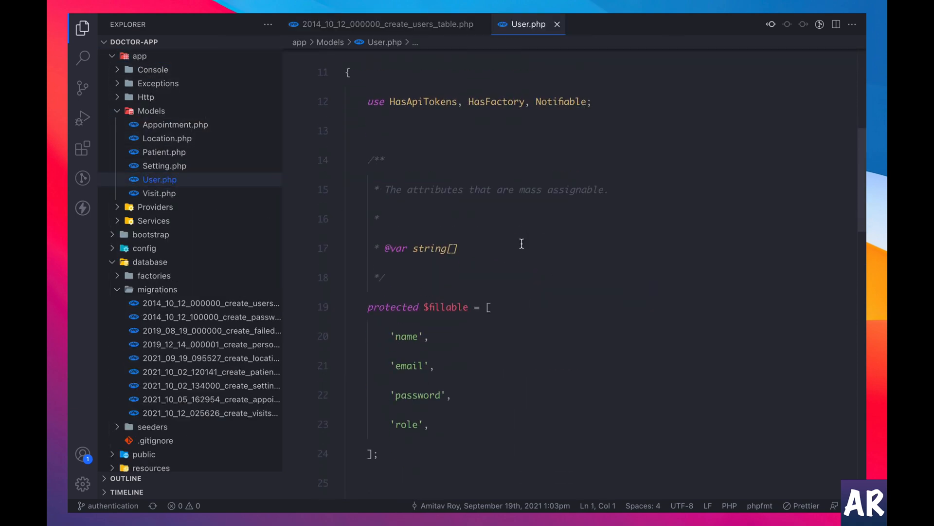
scroll("down", 3)
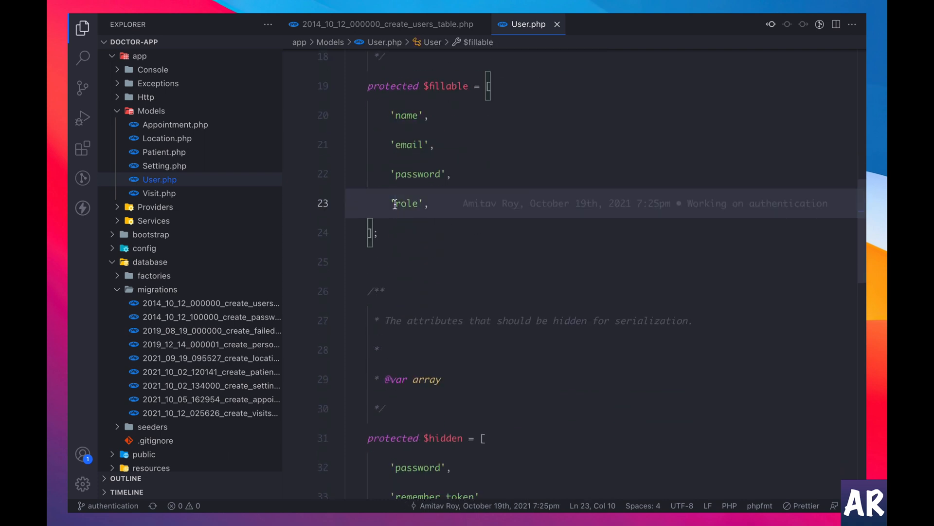
left_click(158, 289)
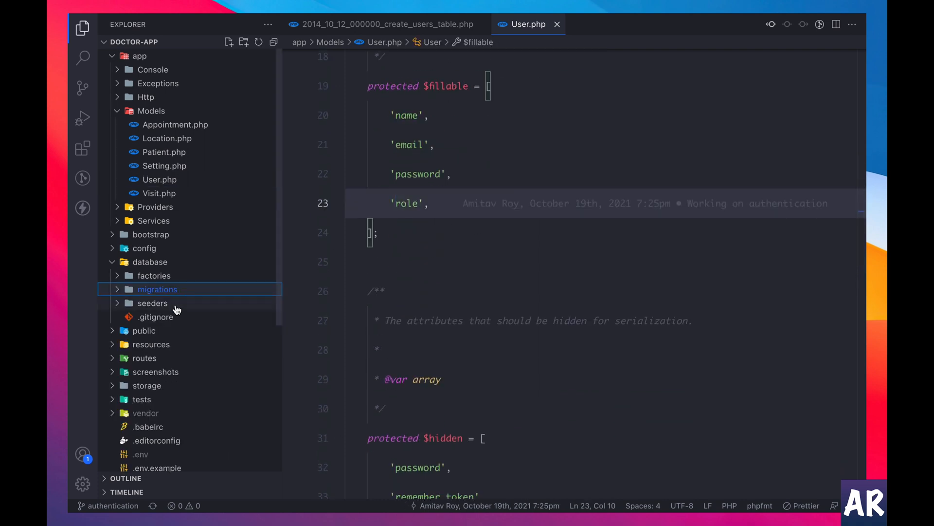
Review DefaultData seeder from the doctor user's role field down to createReceptionists.
left_click(173, 330)
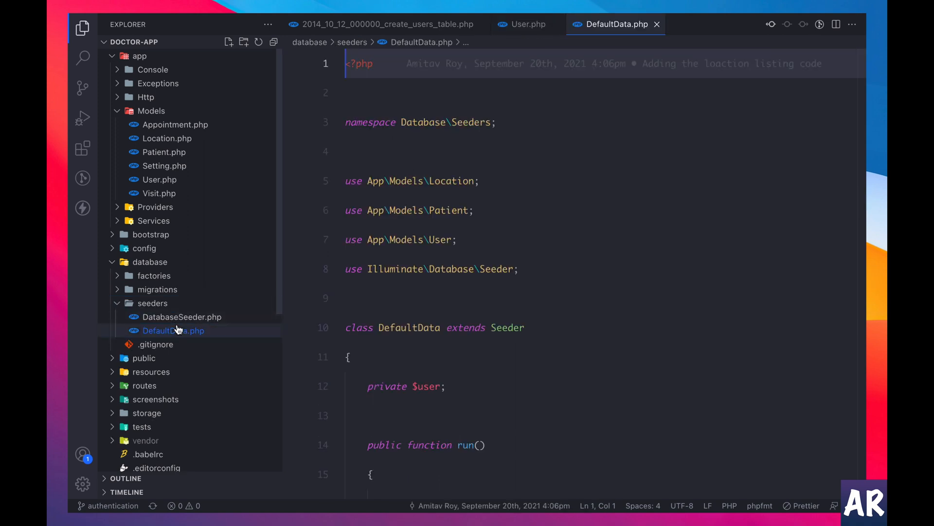
scroll("down", 3)
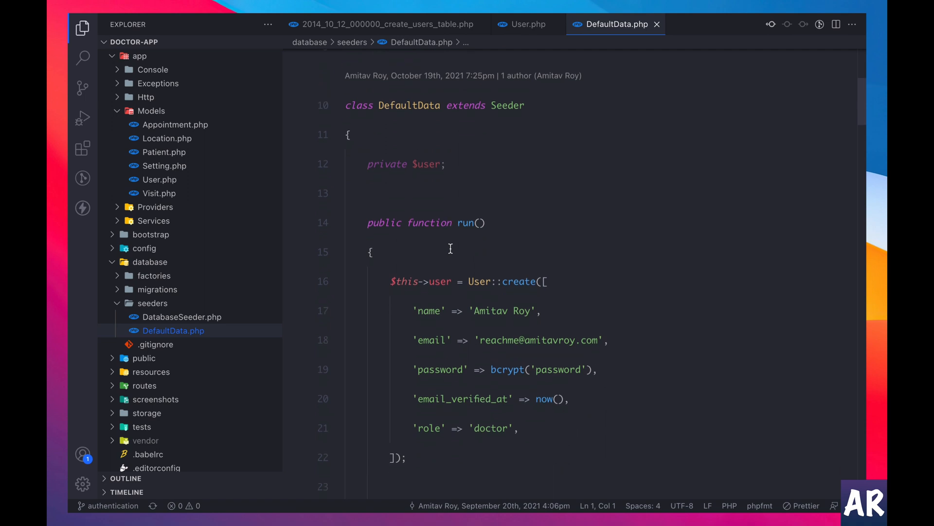
scroll("down", 3)
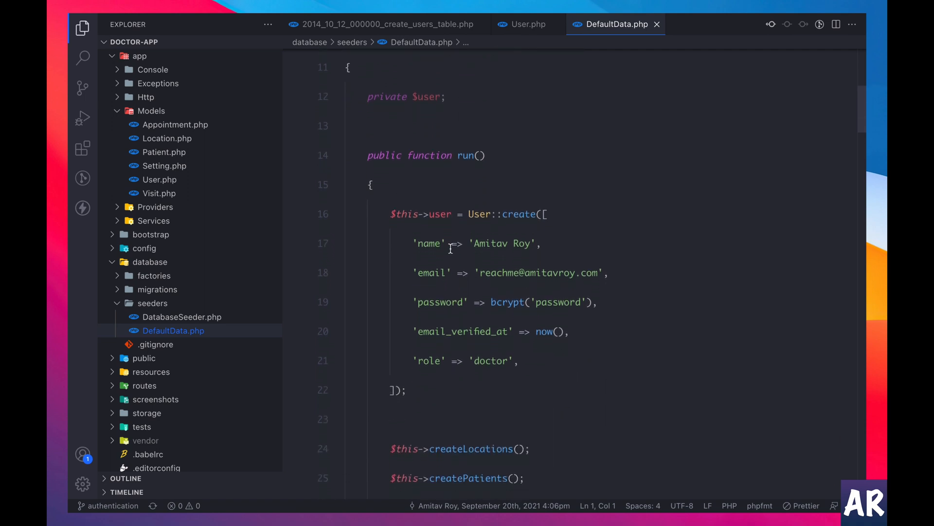
double_click(428, 347)
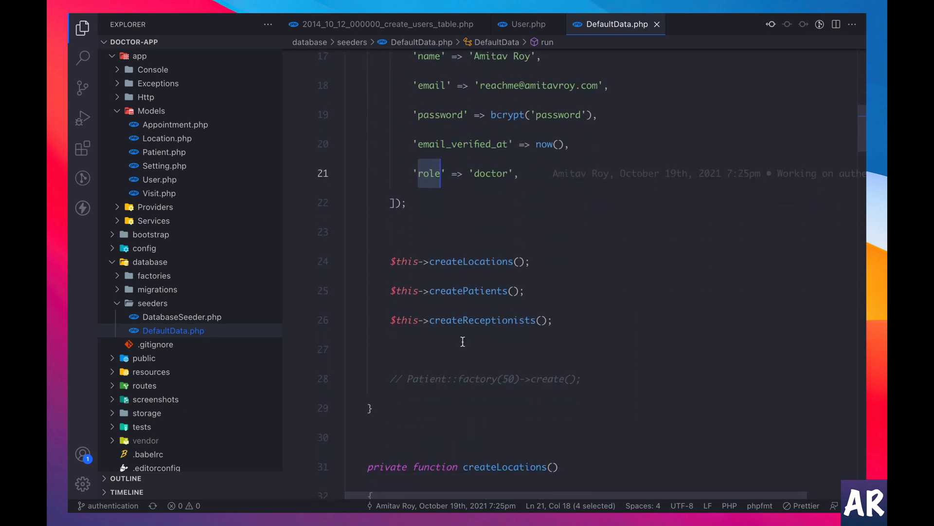
scroll("down", 3)
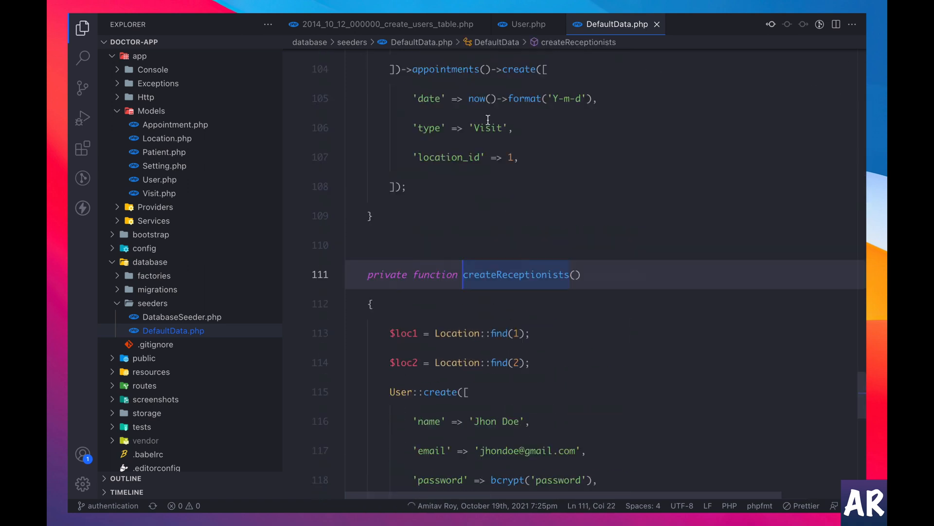
scroll("down", 3)
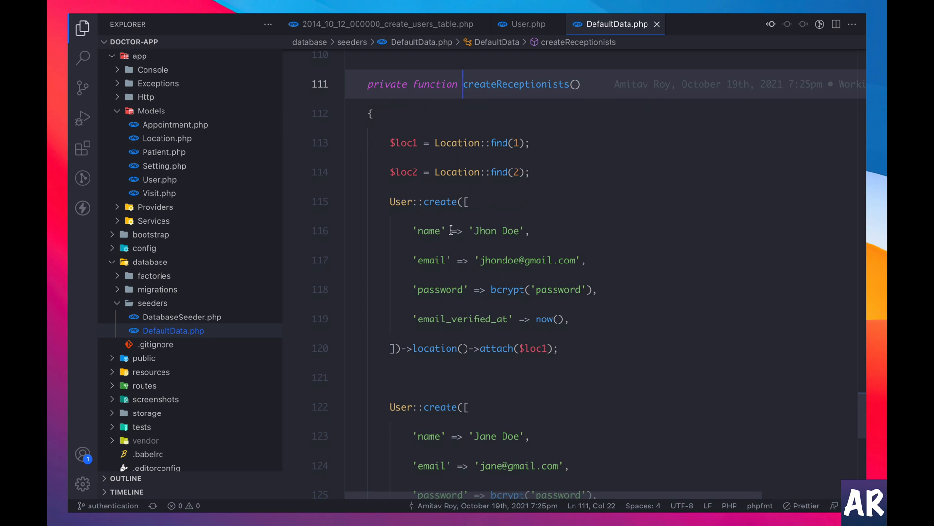
mouse_move(504, 304)
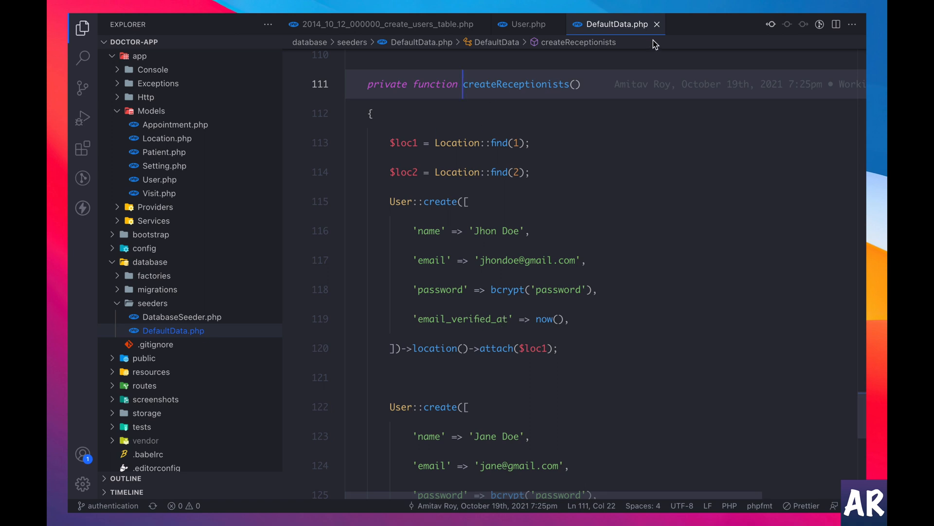
mouse_move(635, 32)
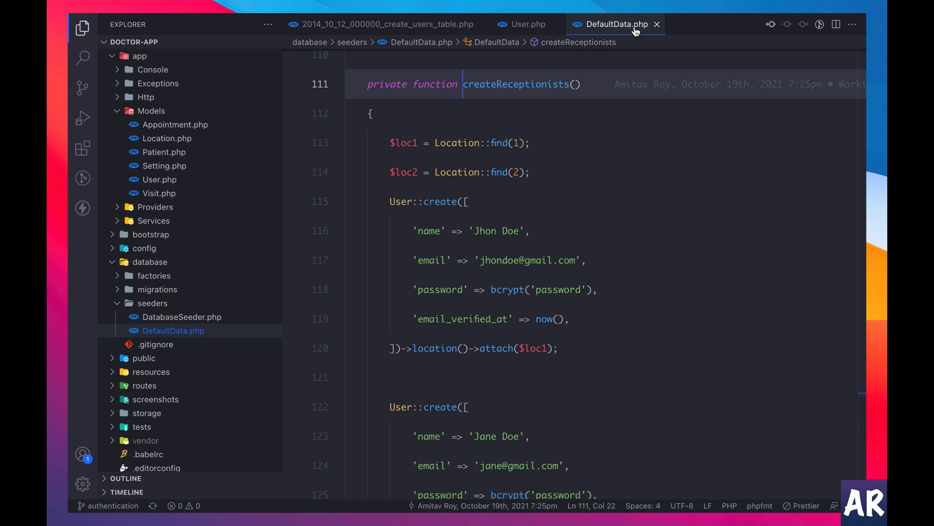
Close all open editors, then review web.php's /login routes above the auth middleware group.
right_click(615, 24)
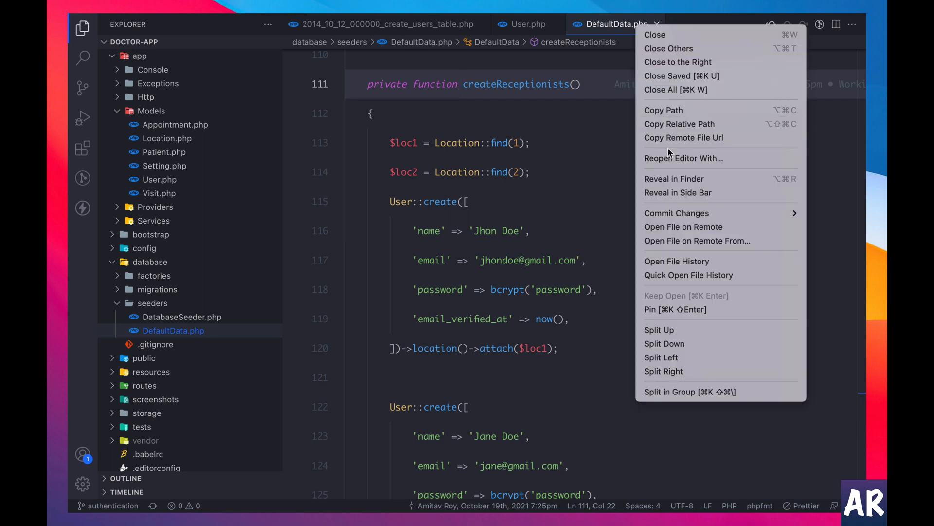
left_click(675, 90)
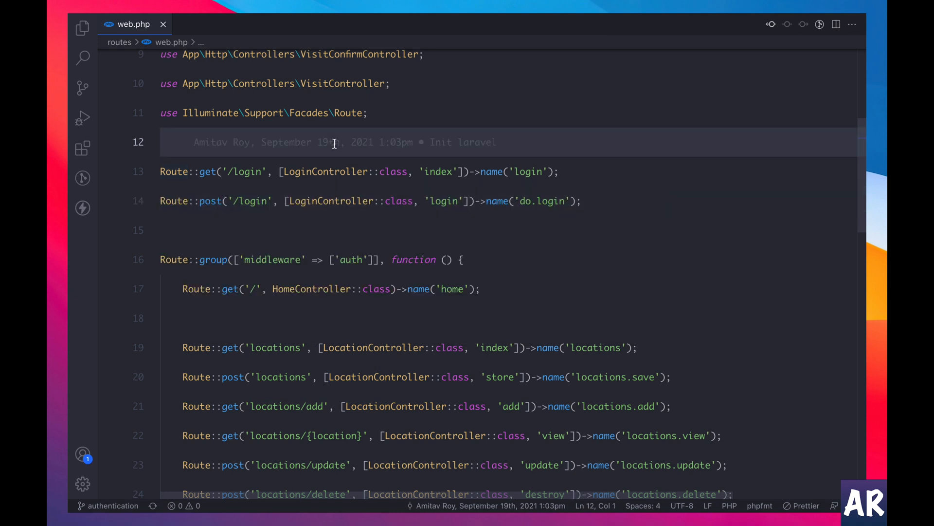
mouse_move(377, 232)
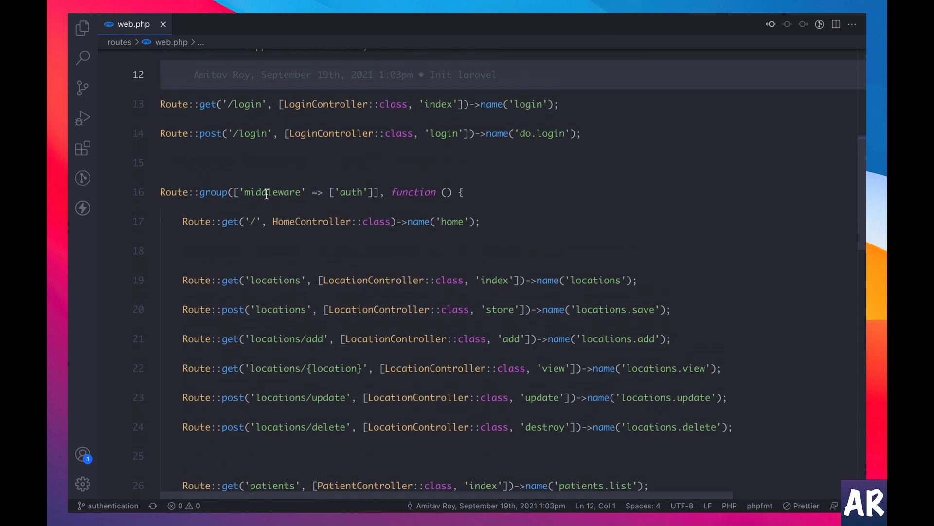
mouse_move(271, 201)
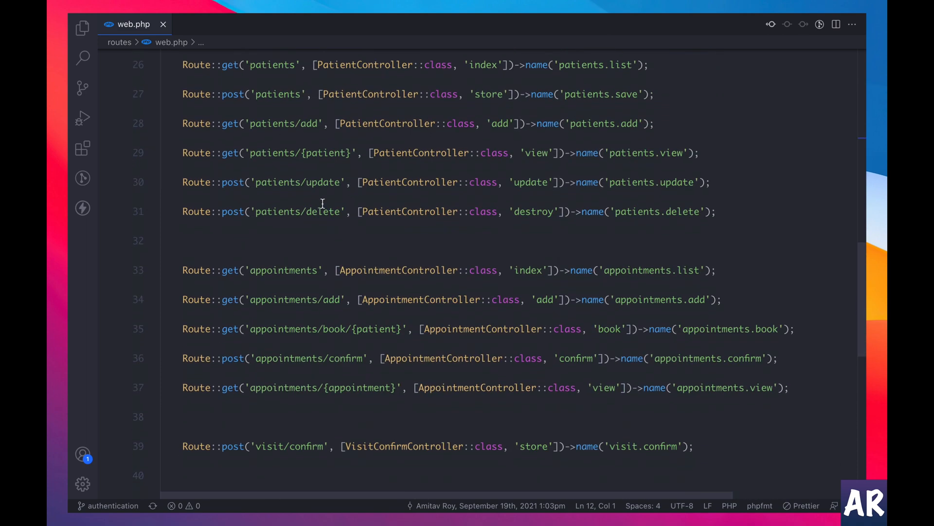
scroll("down", 3)
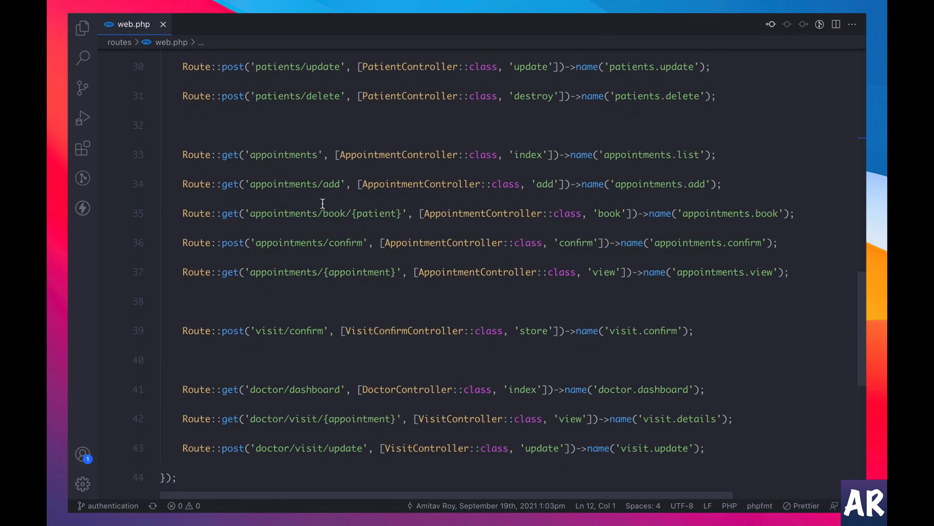
scroll("down", 3)
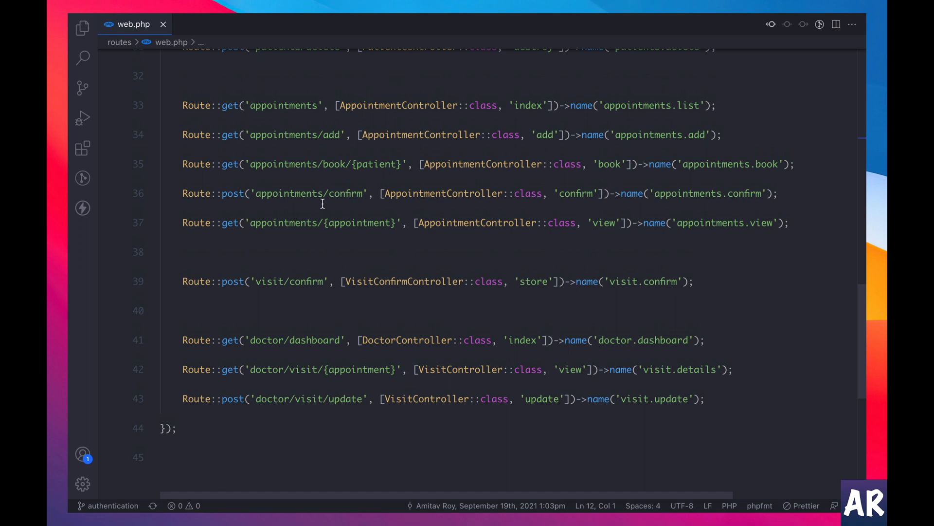
scroll("up", 3)
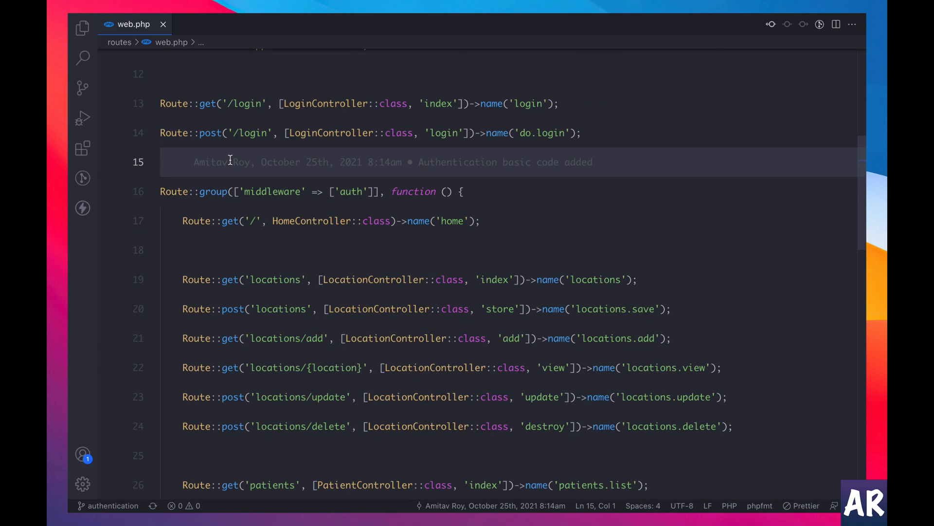
mouse_move(305, 146)
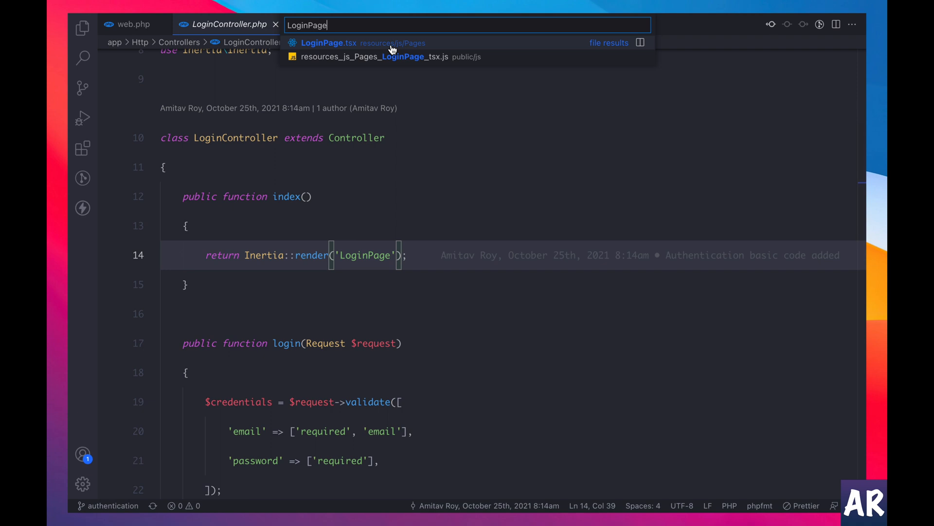
mouse_move(413, 53)
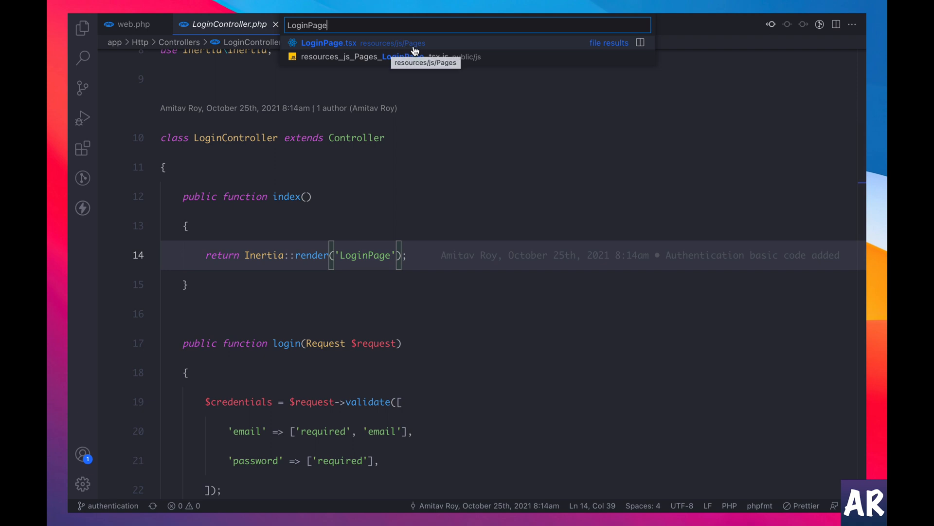
mouse_move(392, 53)
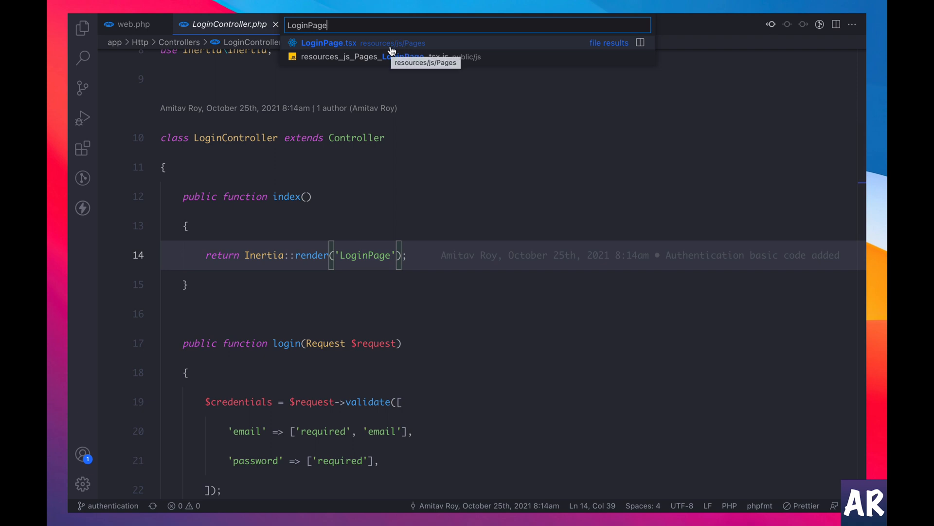
mouse_move(451, 65)
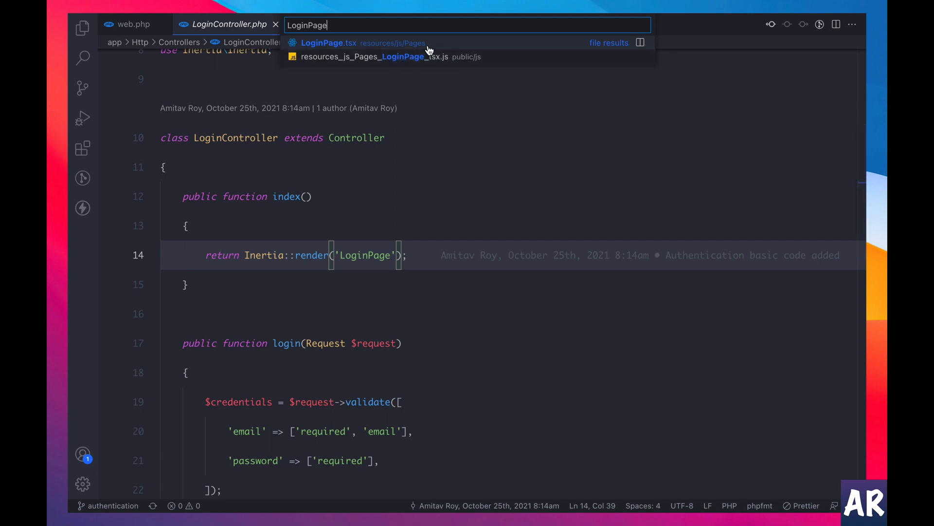
Switch to the LoginPage.tsx component rendered by LoginController's index.
left_click(328, 42)
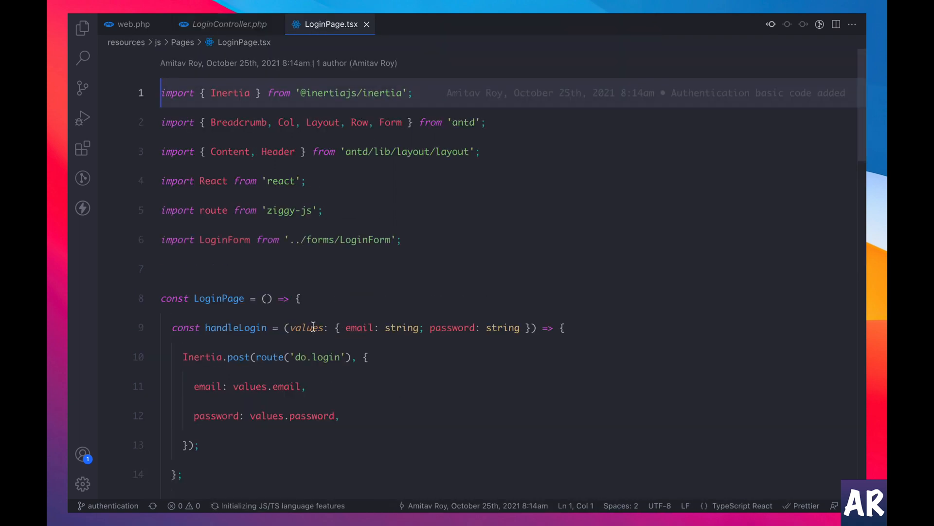
Fold the handleLogin function and review the LoginPage JSX below it.
scroll("down", 3)
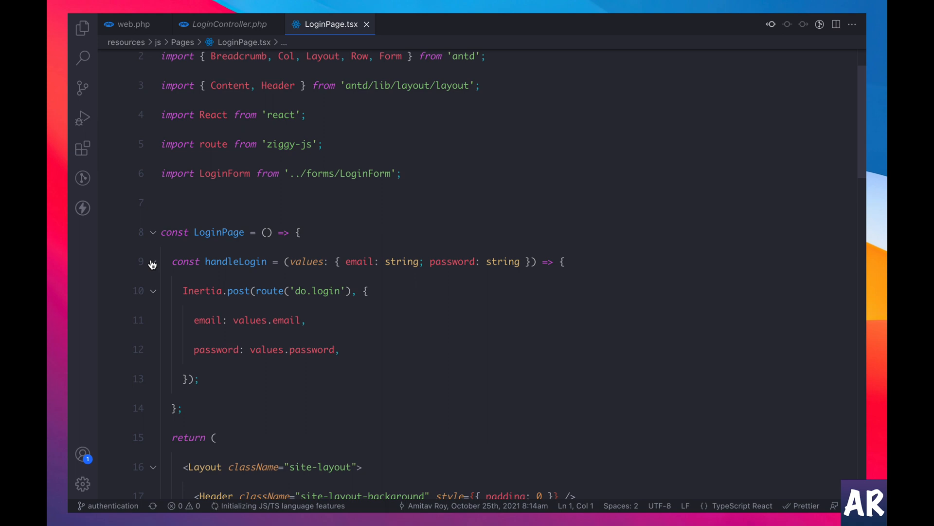
mouse_move(219, 232)
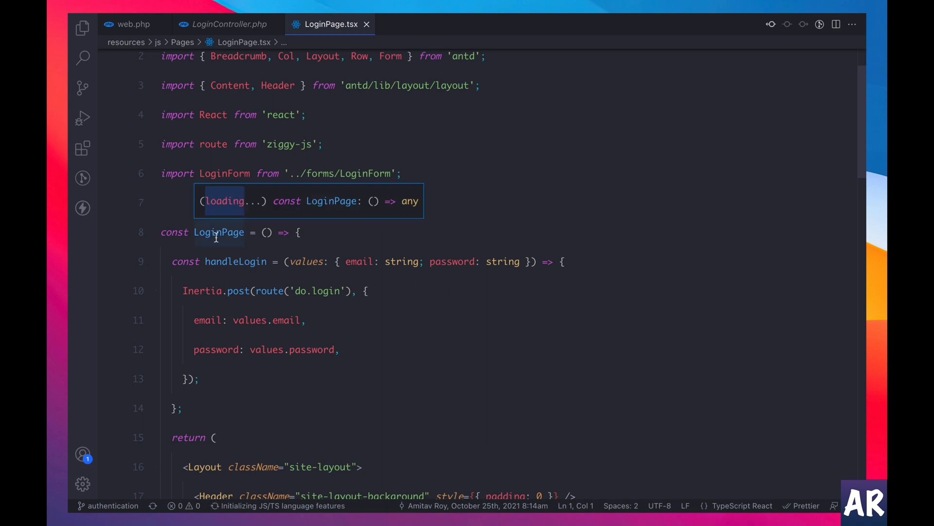
double_click(219, 231)
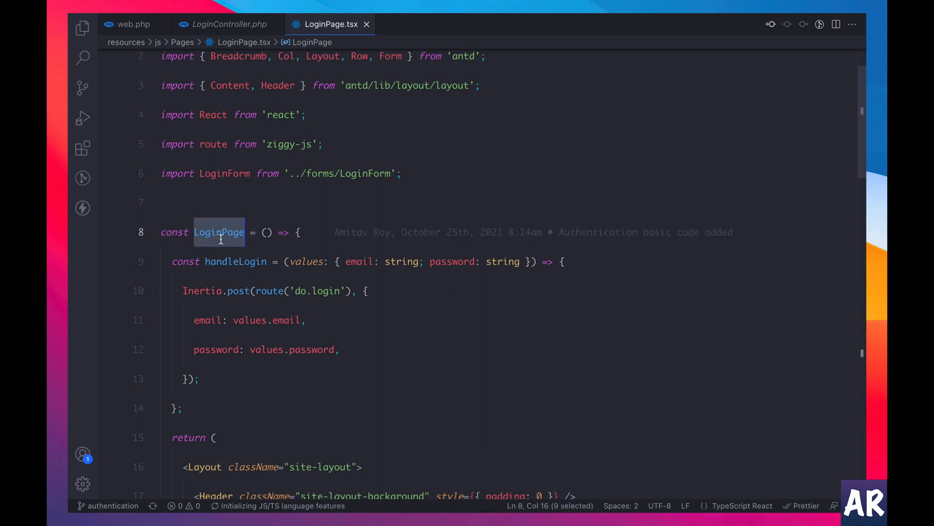
left_click(152, 221)
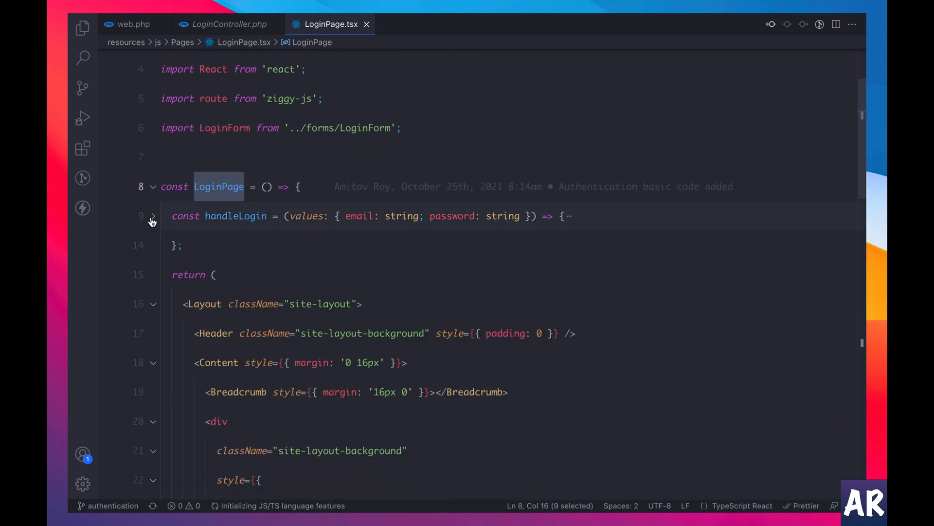
scroll("down", 3)
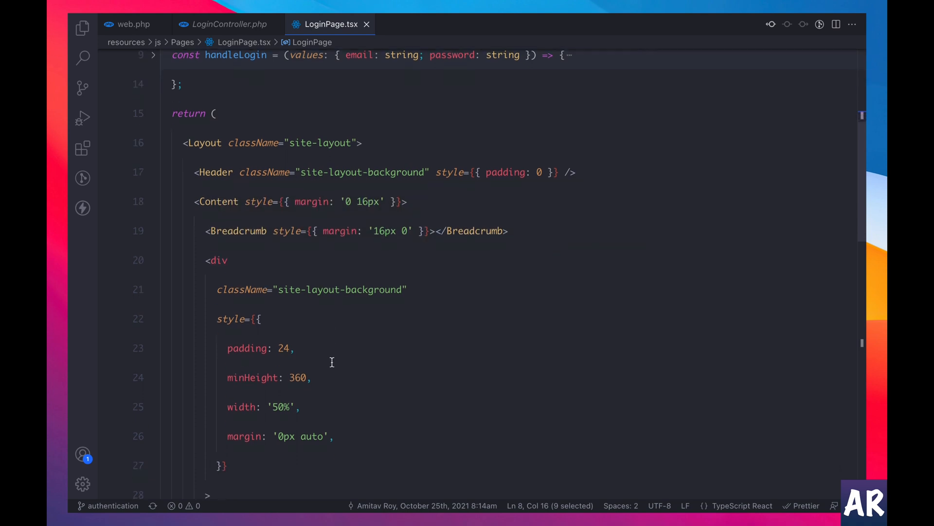
scroll("down", 3)
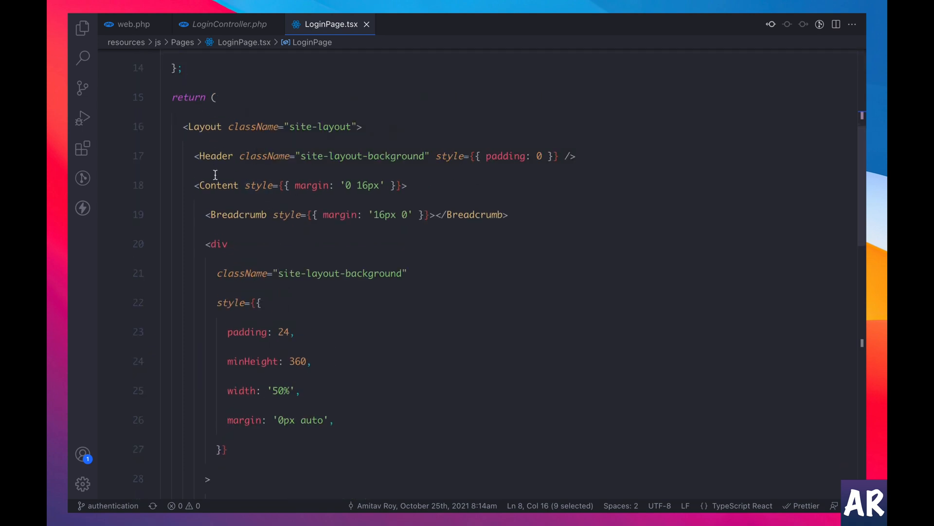
scroll("down", 3)
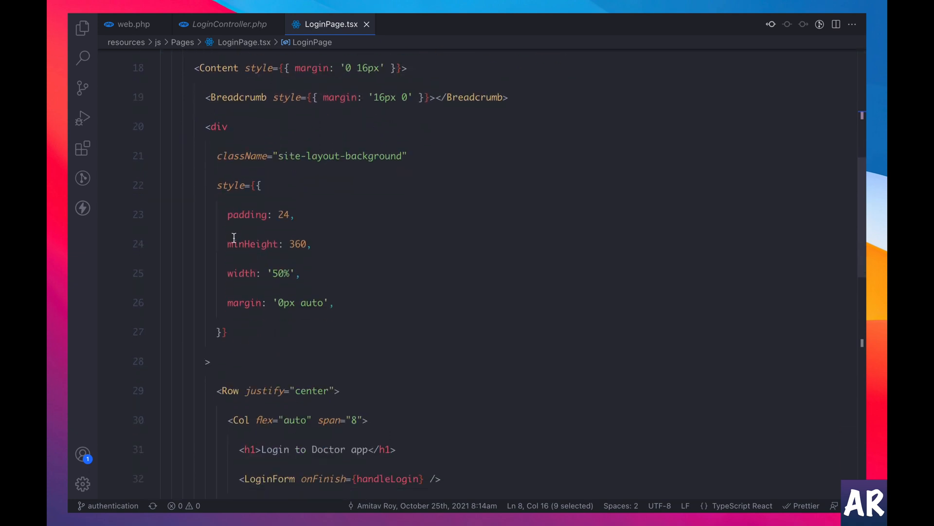
scroll("down", 3)
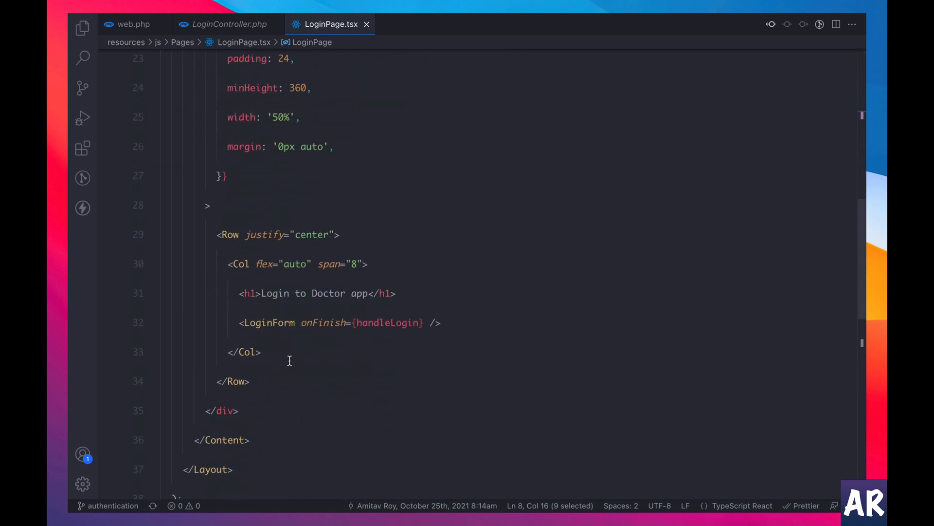
mouse_move(269, 322)
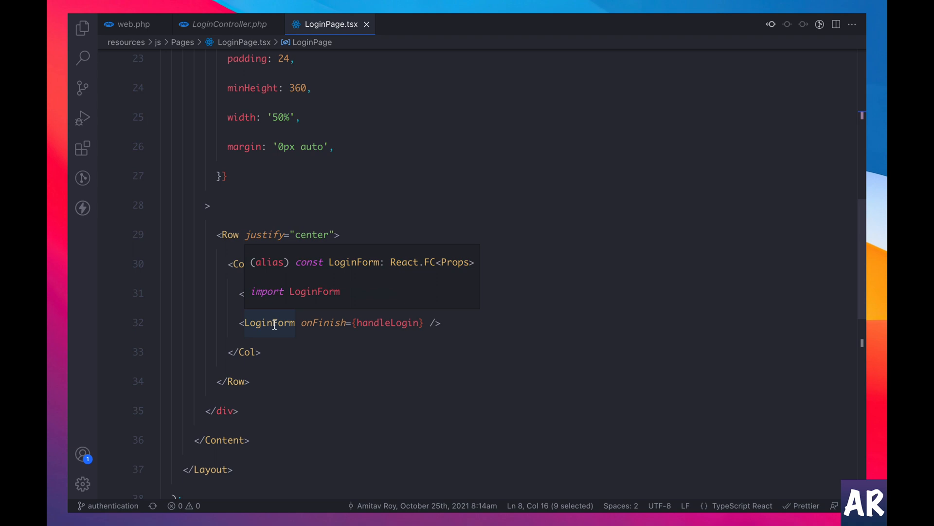
Jump from the LoginForm usage in the page to its definition in LoginForm.tsx.
left_click(281, 322)
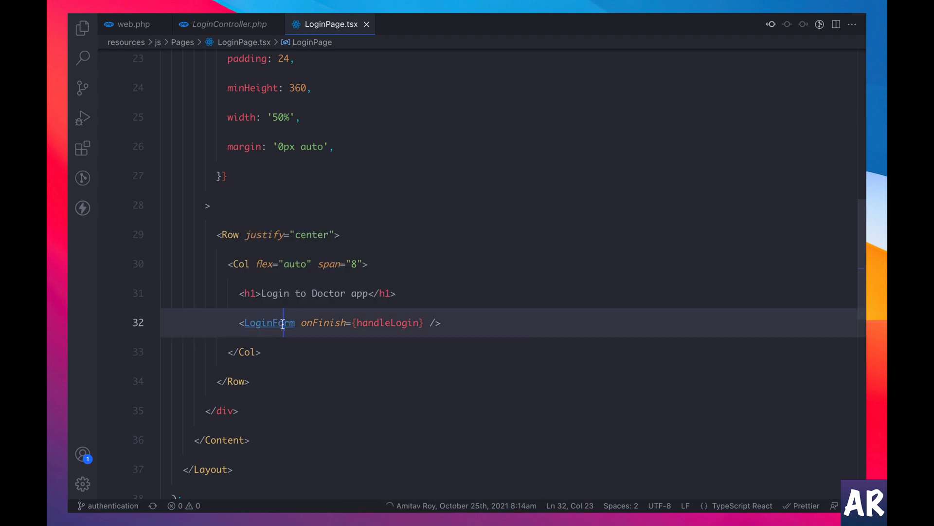
left_click(269, 322)
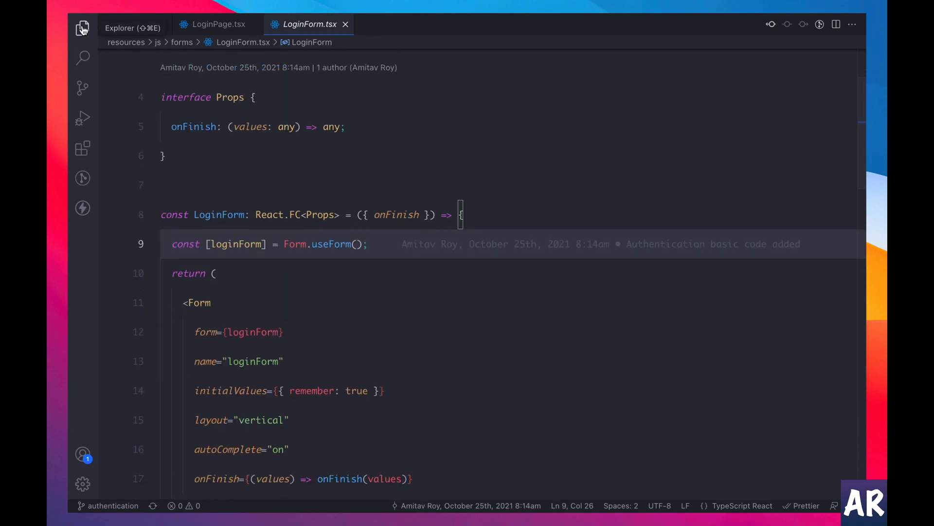
Locate LoginForm.tsx under resources/js/forms, then trace its onFinish prop back to handleLogin in LoginPage.
left_click(82, 28)
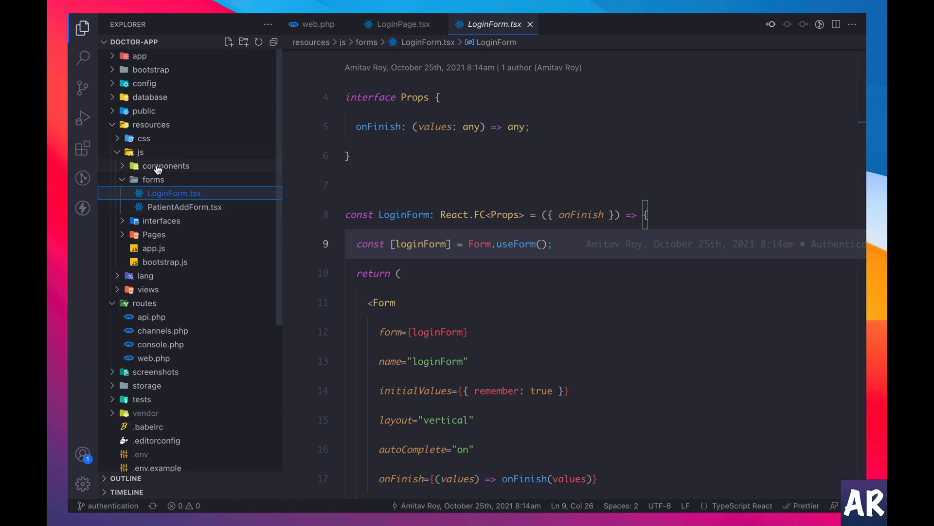
mouse_move(167, 181)
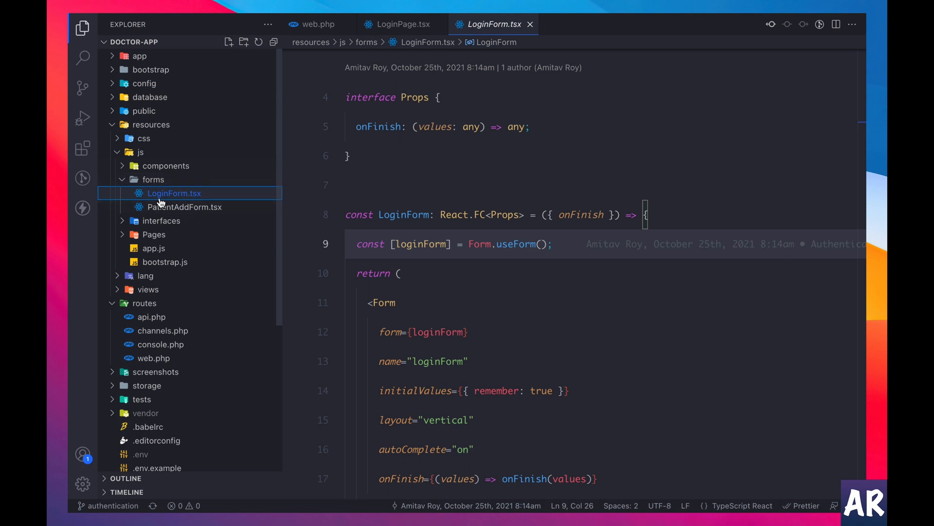
mouse_move(152, 185)
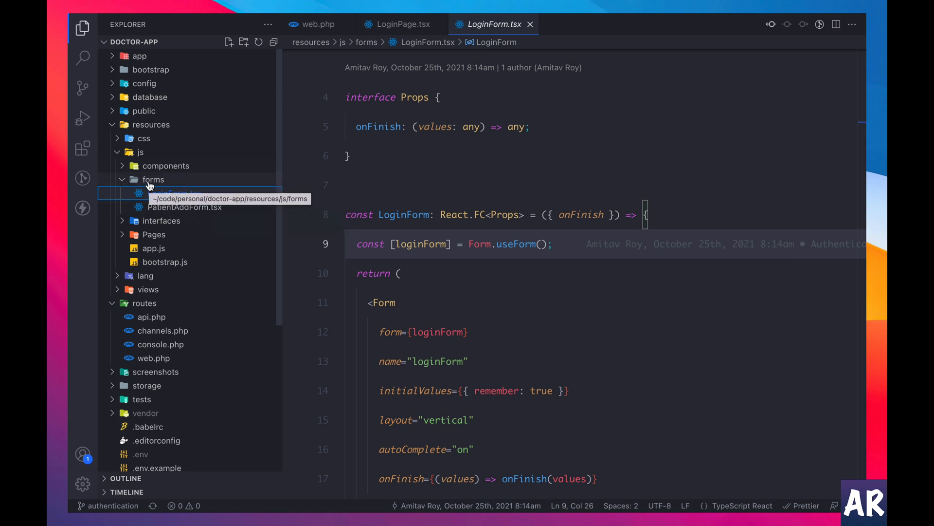
left_click(82, 26)
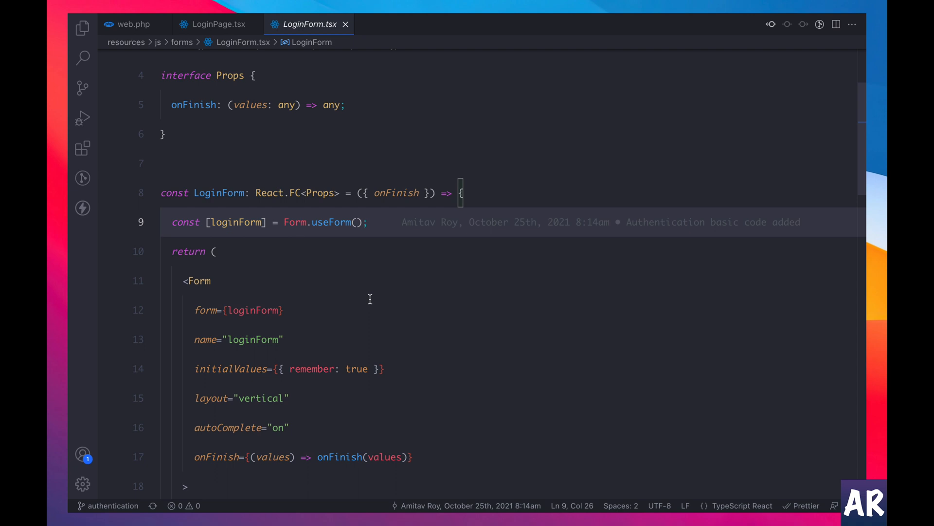
mouse_move(404, 200)
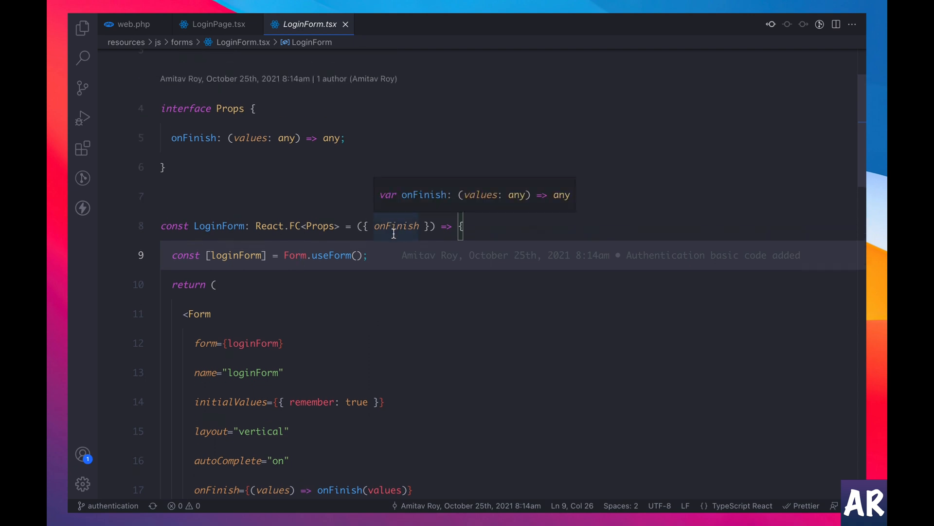
left_click(396, 225)
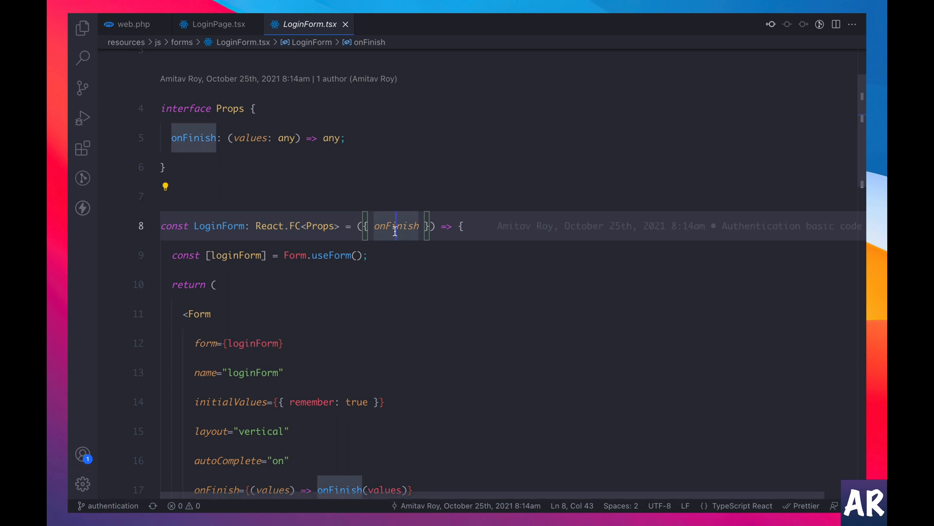
left_click(214, 24)
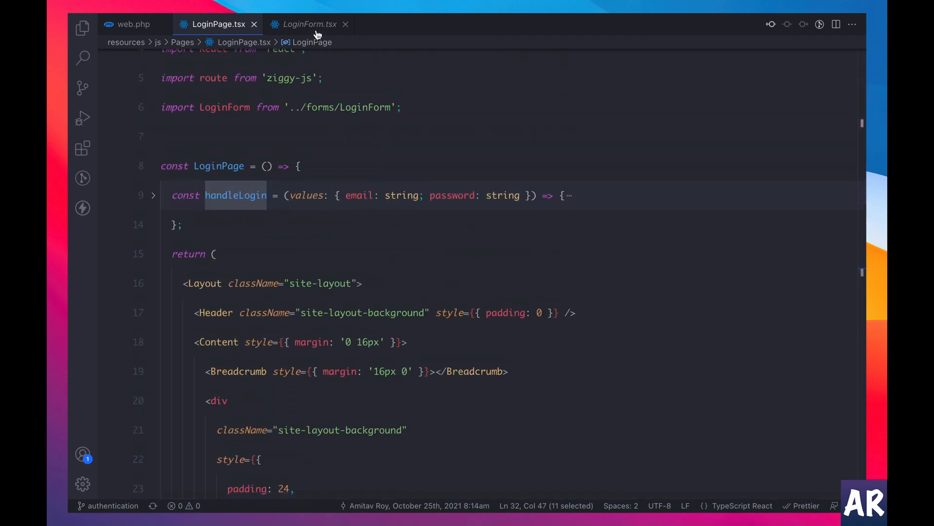
Review LoginForm.tsx's Form with layout="vertical", onFinish, and the email and password fields.
left_click(308, 24)
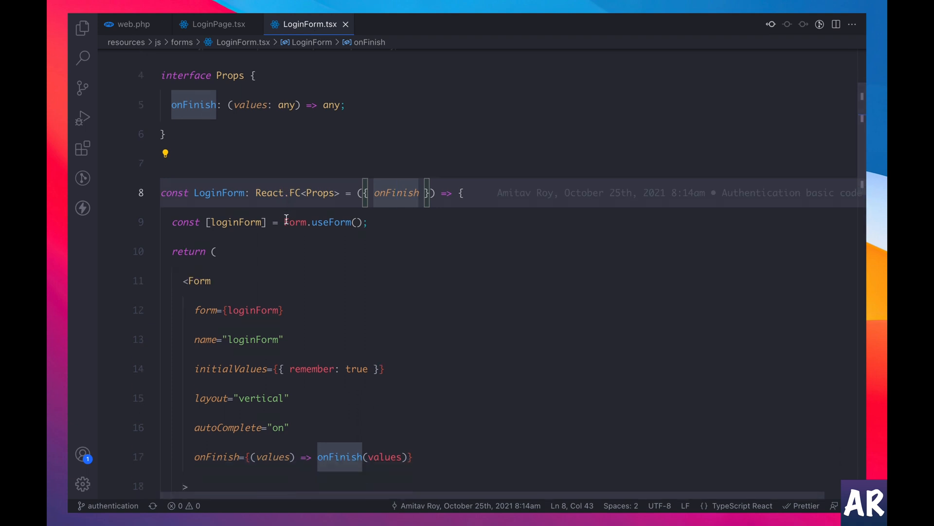
scroll("down", 3)
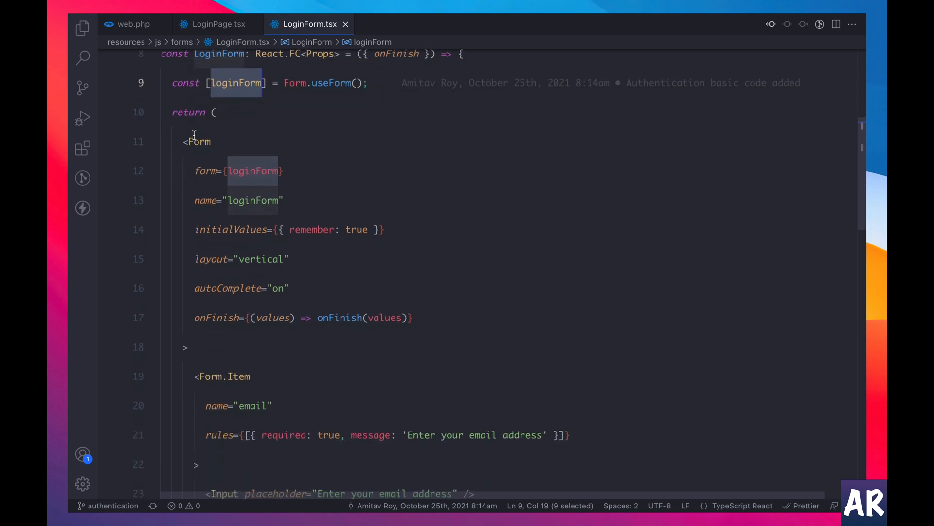
mouse_move(228, 288)
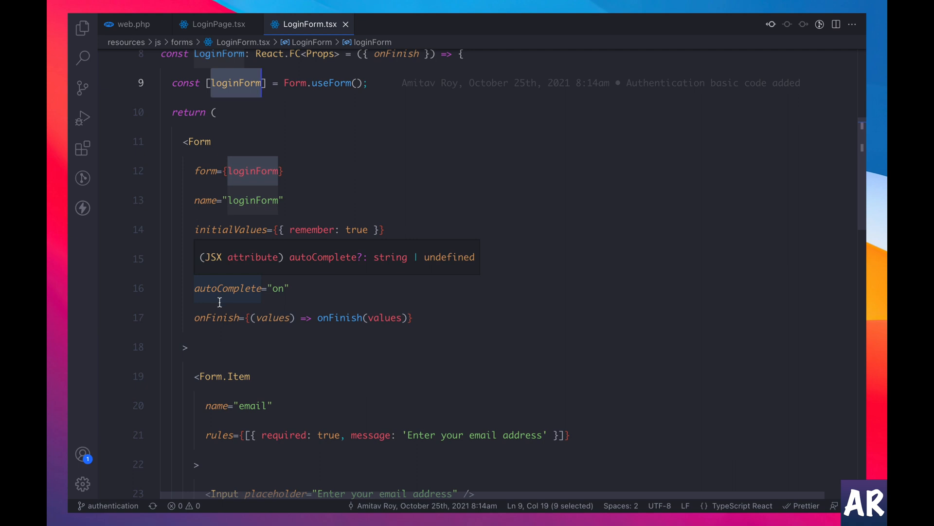
type("layout=\"vertical\"")
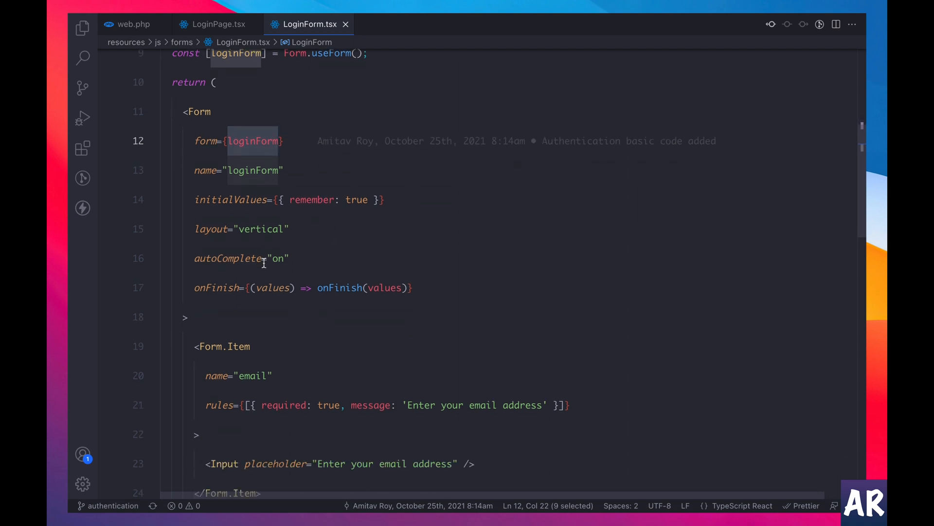
scroll("down", 3)
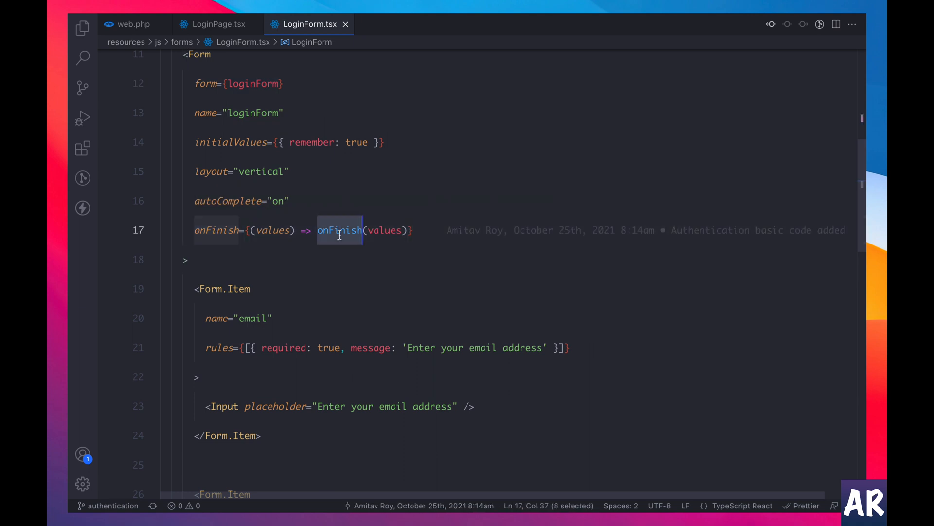
scroll("down", 3)
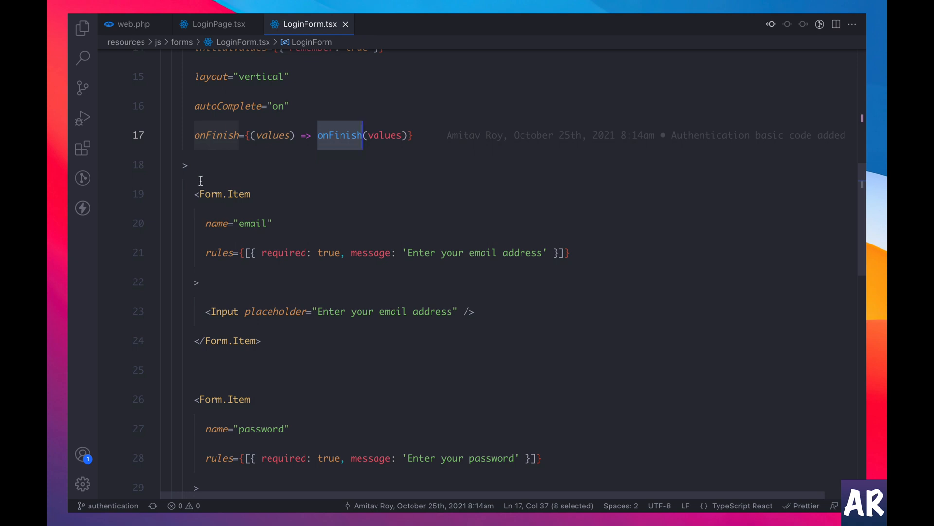
mouse_move(222, 227)
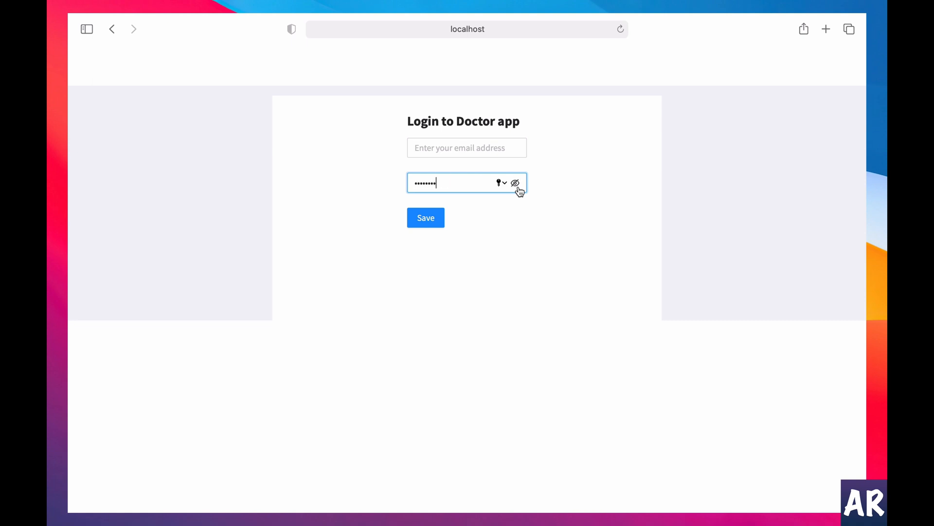
Toggle the password field's visibility on the Safari login page.
left_click(515, 183)
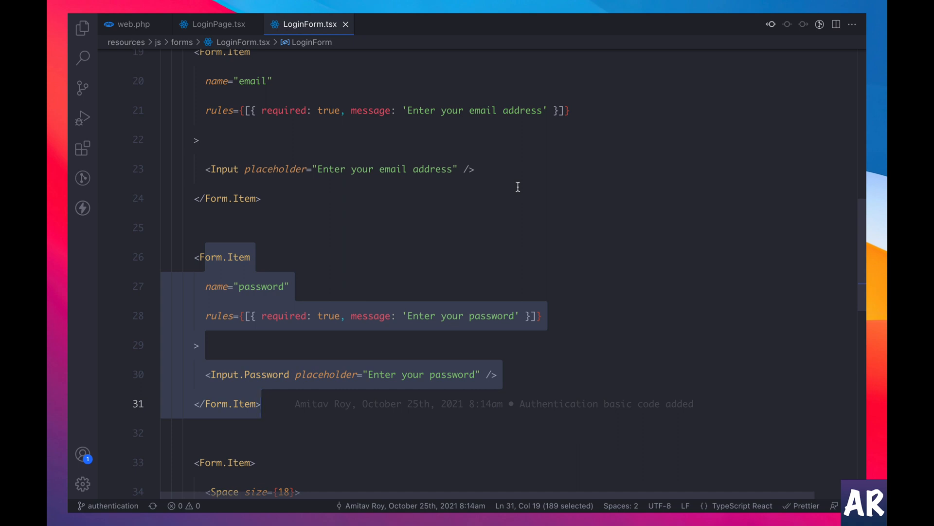
Review LoginForm.tsx's onFinish prop, then return to the LoginPage.tsx component.
scroll("down", 3)
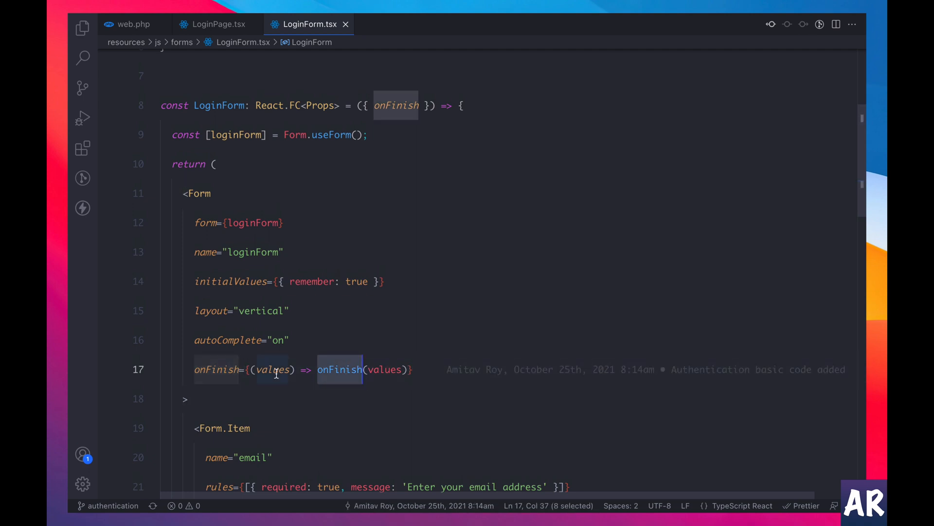
left_click(216, 25)
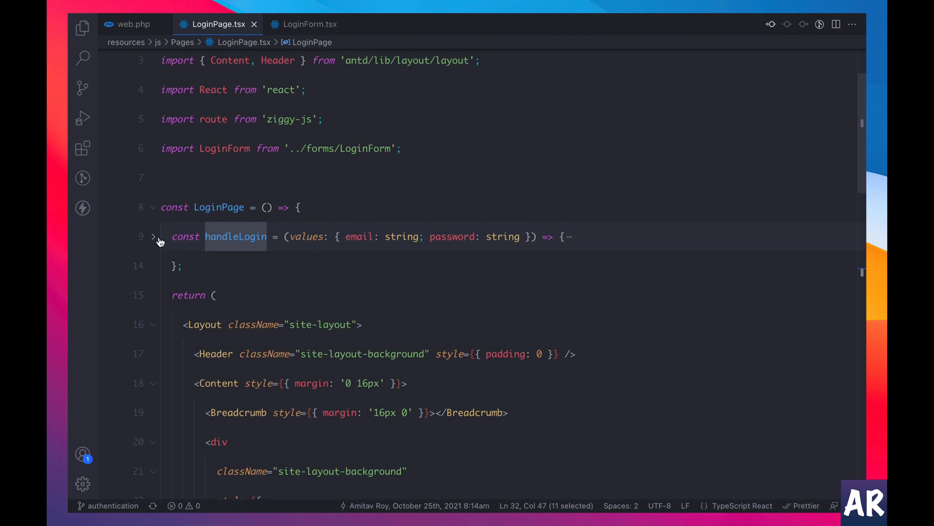
Expand handleLogin and locate the do.login route name in web.php.
left_click(152, 237)
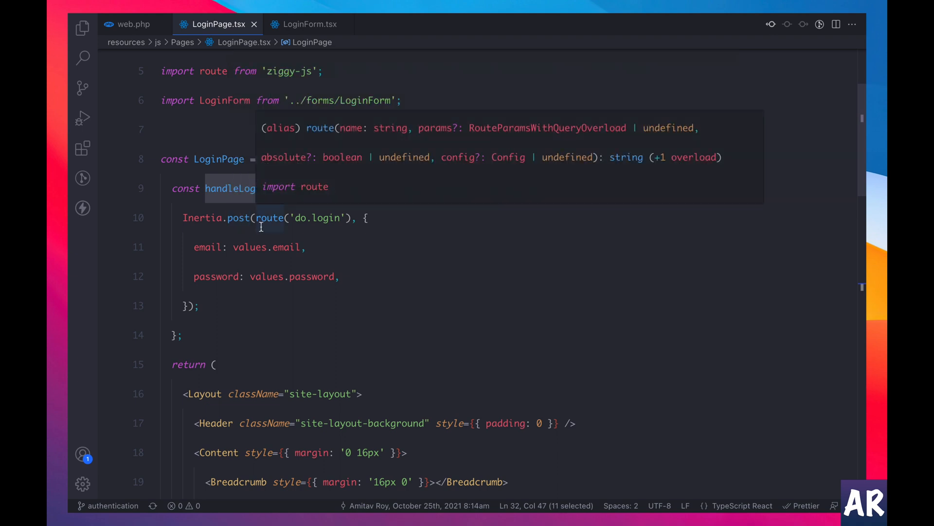
left_click(130, 24)
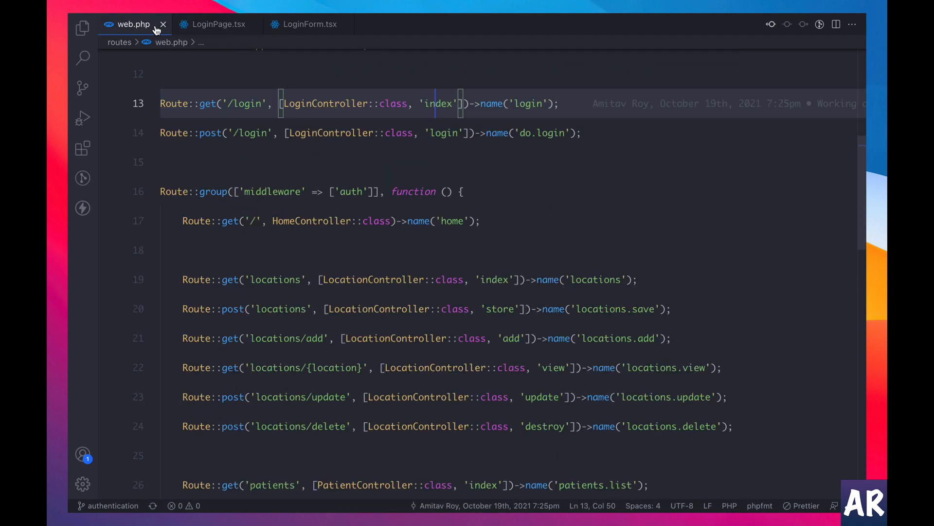
double_click(527, 104)
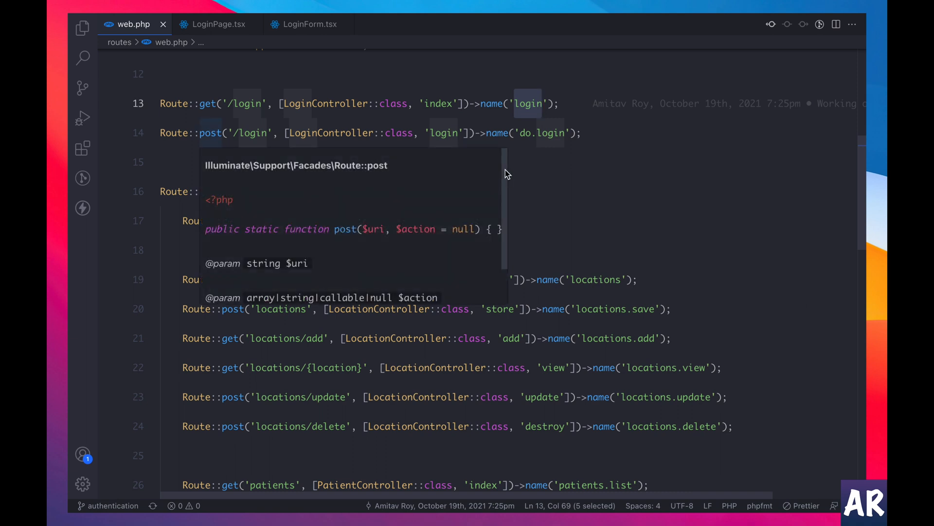
Compare LoginPage and LoginForm against the POST /login route, ending back in web.php.
left_click(217, 24)
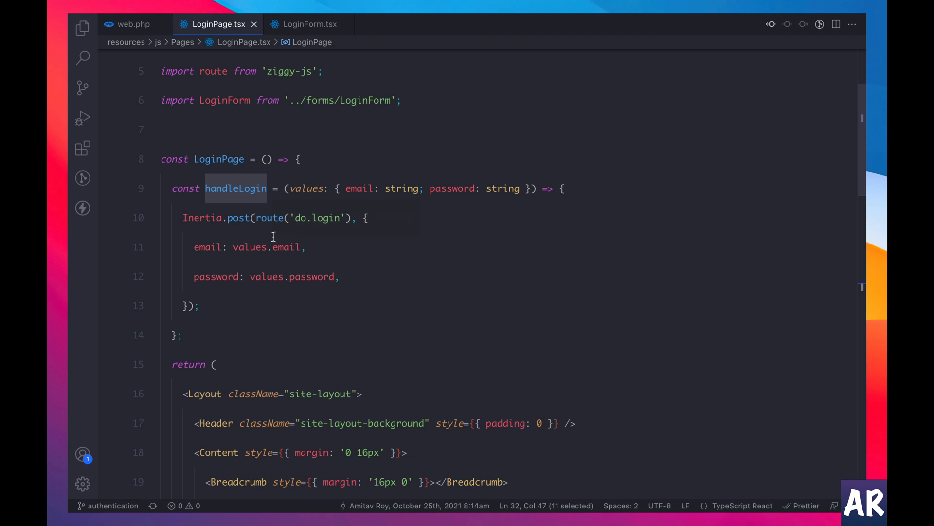
left_click(304, 24)
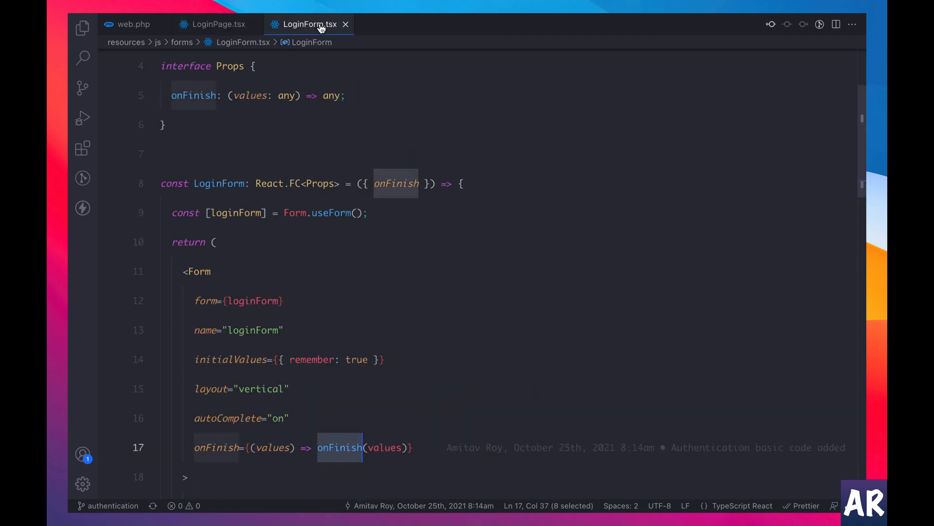
scroll("down", 3)
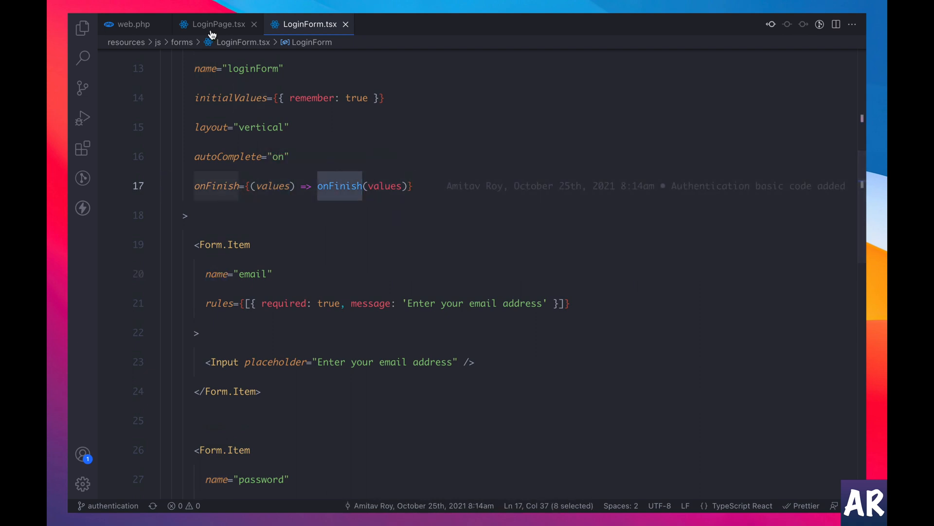
left_click(217, 24)
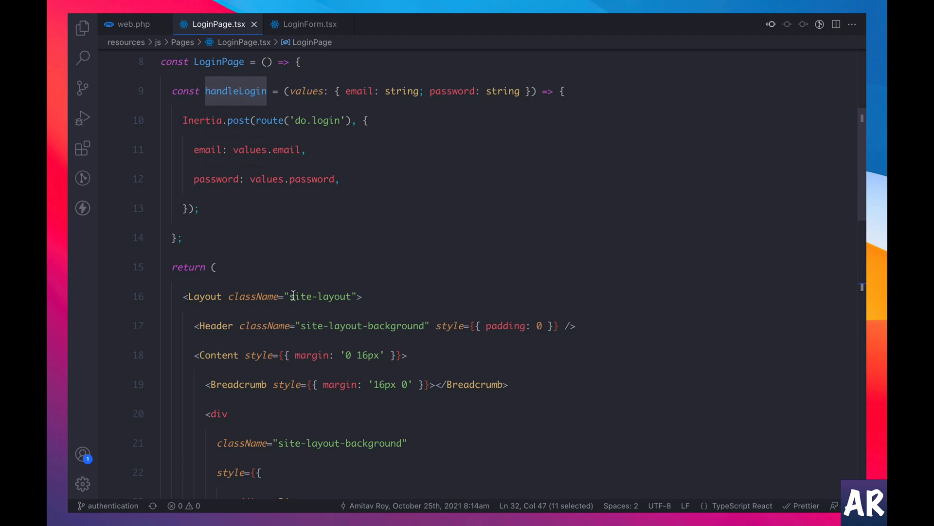
mouse_move(290, 127)
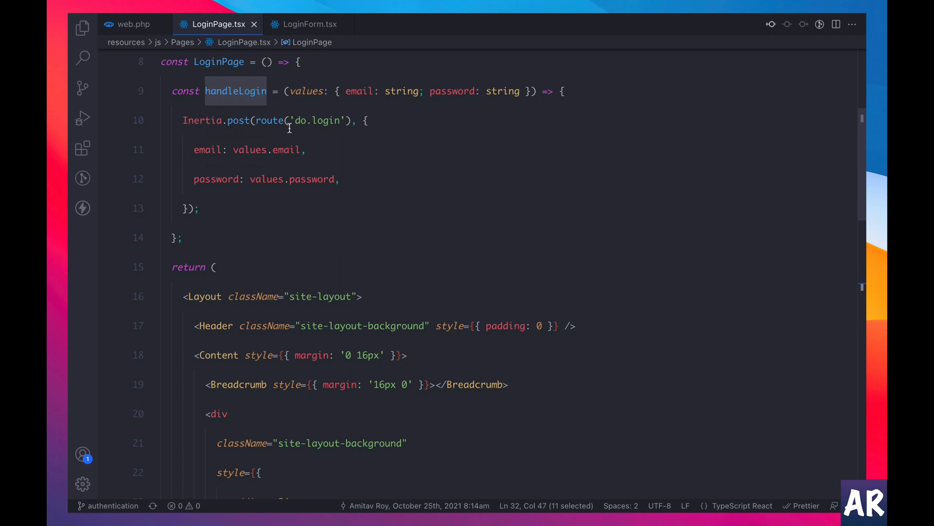
left_click(133, 24)
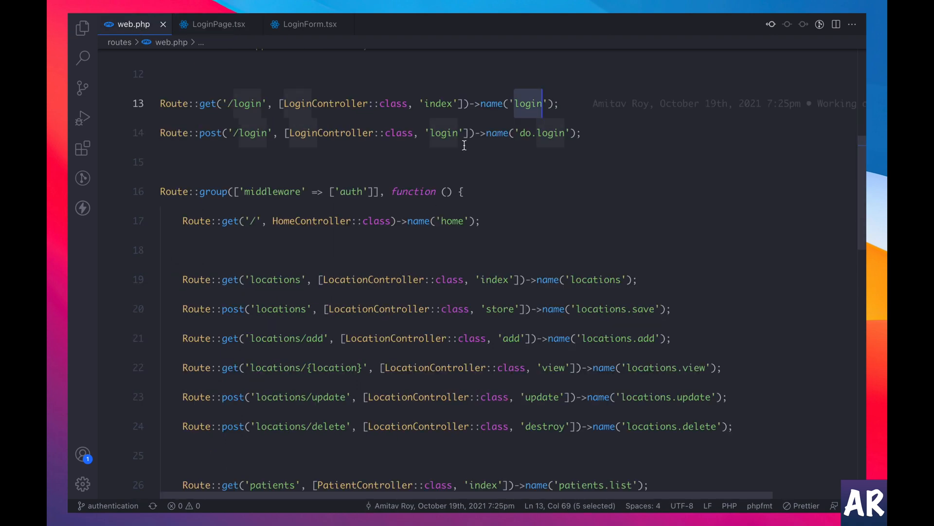
Walk through LoginController.php's login method down to the email validation rule.
left_click(228, 24)
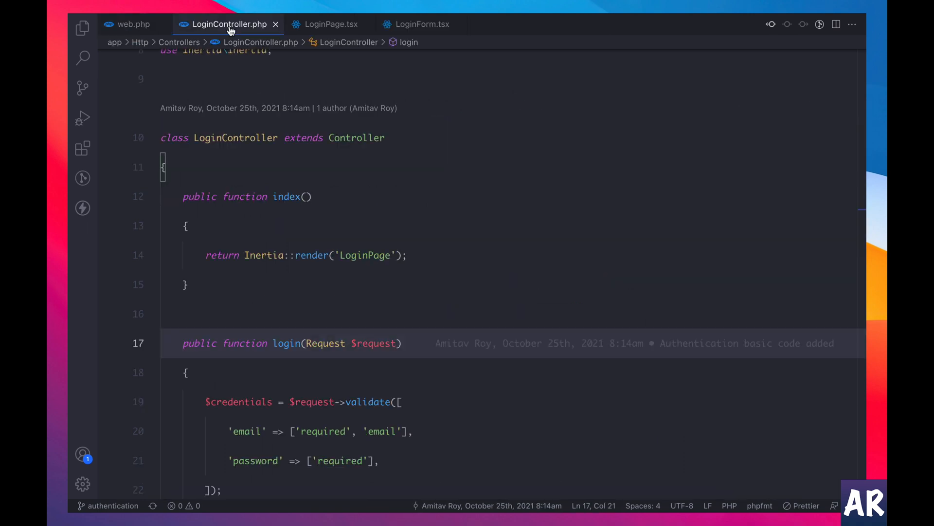
scroll("down", 3)
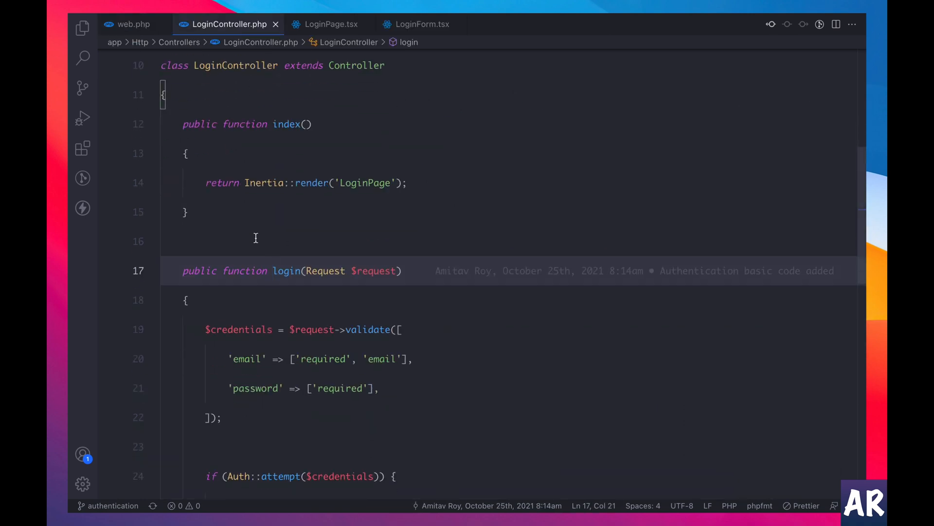
scroll("down", 3)
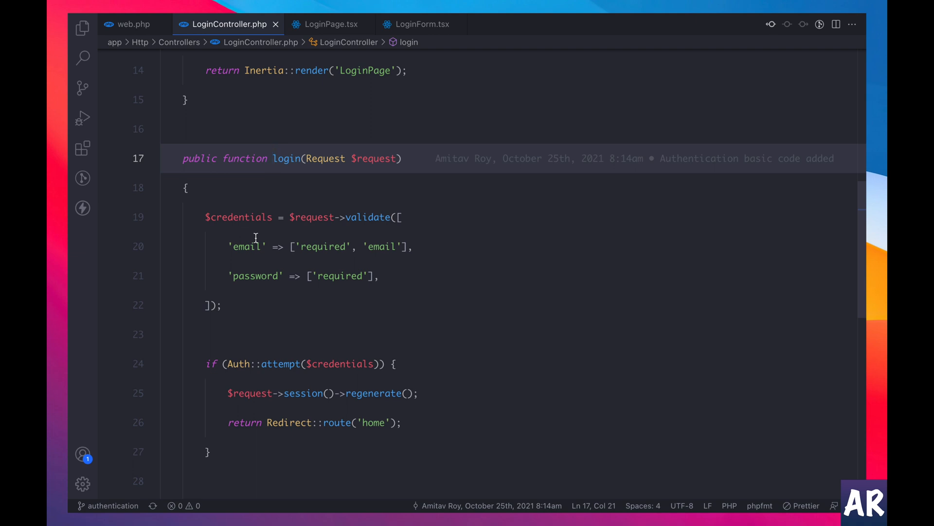
scroll("down", 3)
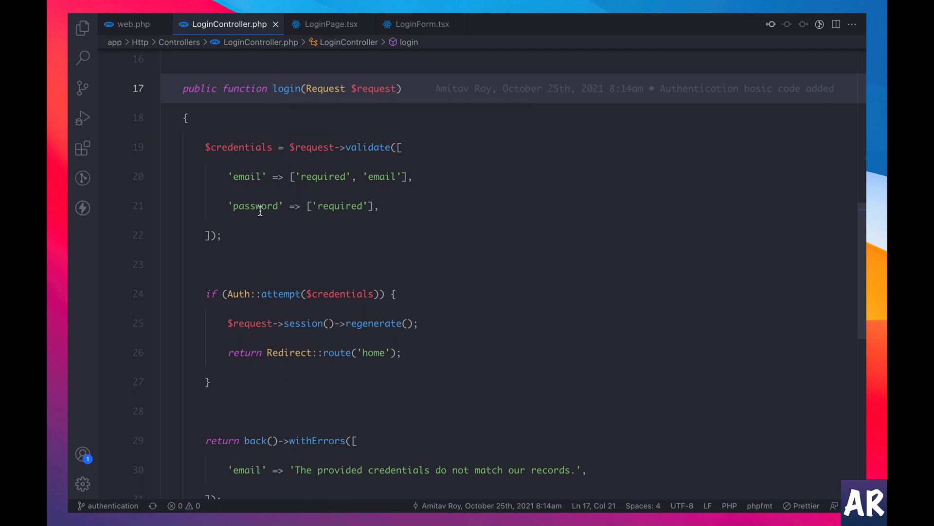
left_click(272, 89)
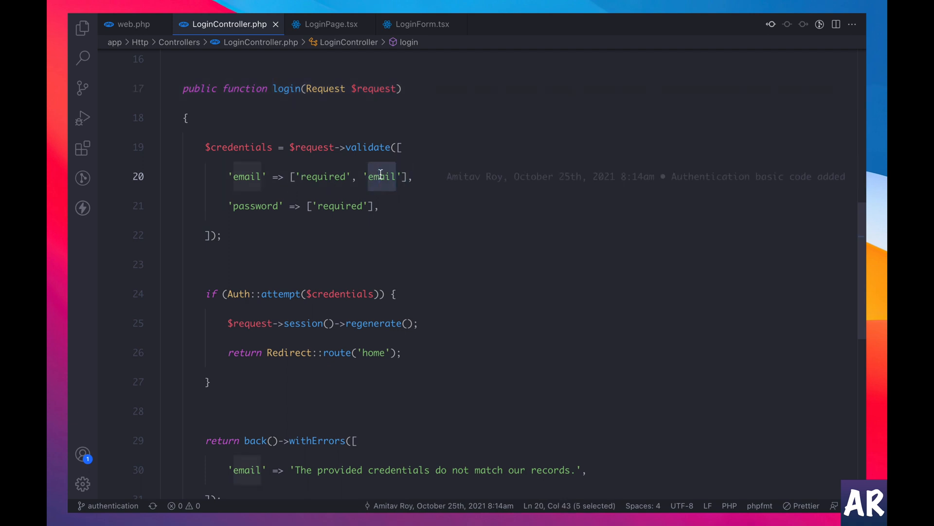
Review the auth attempt and error return in login, then return to web.php.
scroll("down", 3)
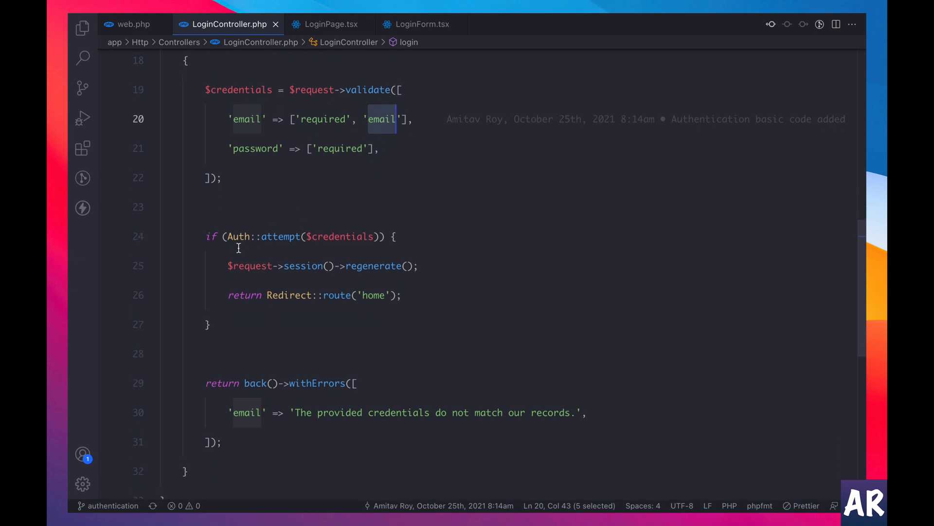
left_click(360, 235)
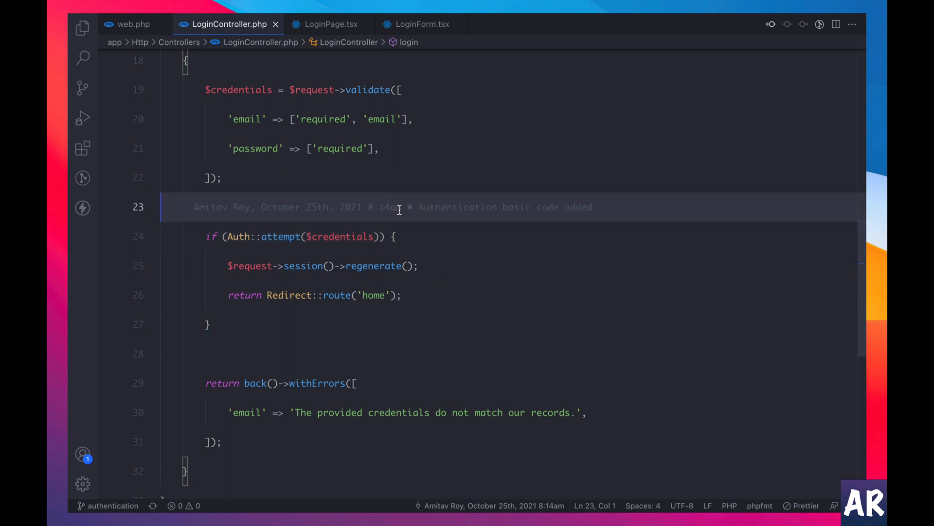
mouse_move(280, 237)
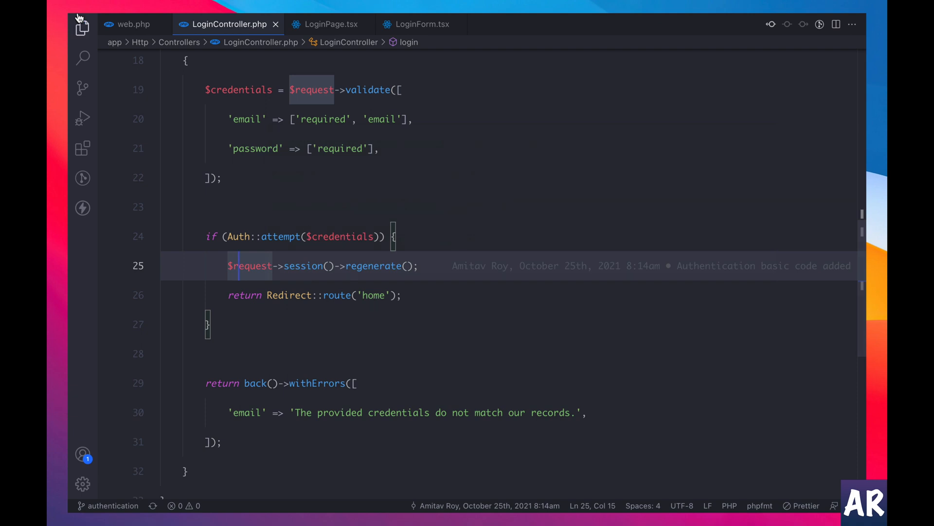
left_click(132, 23)
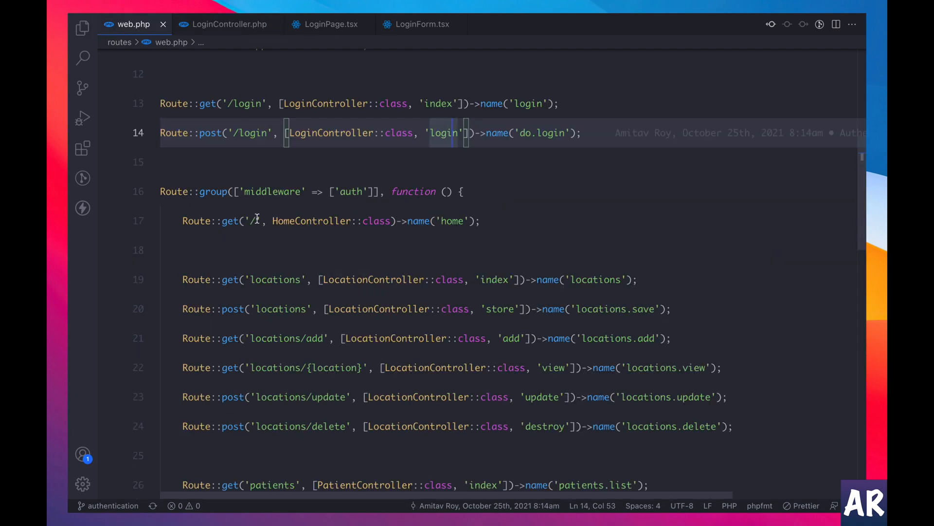
Log in from Safari to reach the Doctor app dashboard, declining the save-password prompt.
left_click(227, 24)
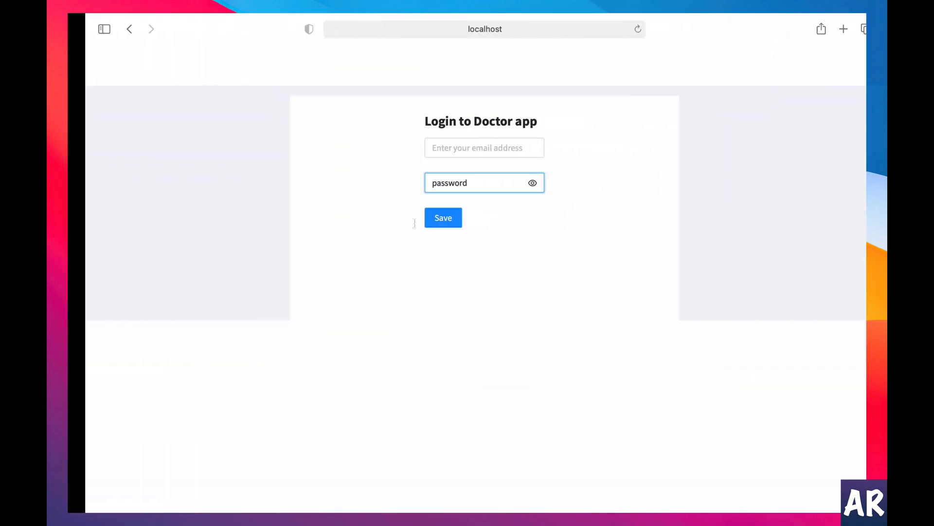
type("re")
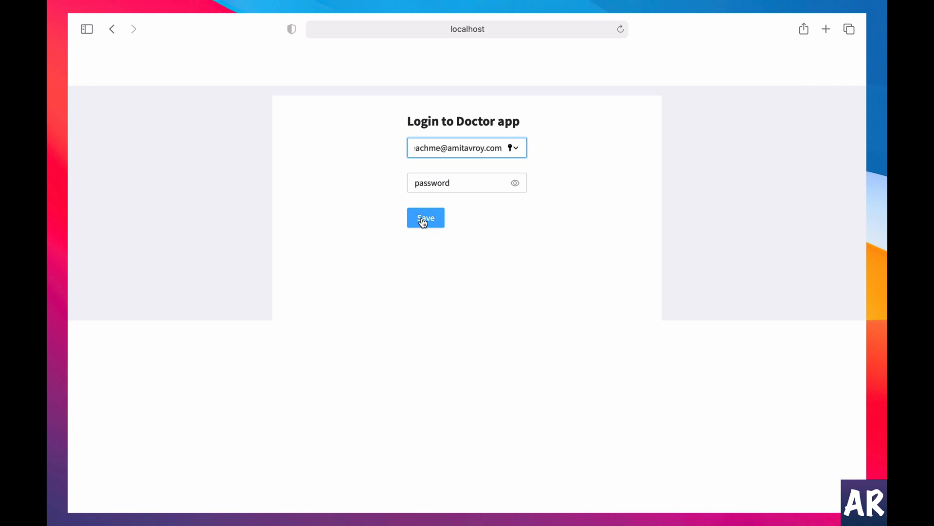
left_click(425, 217)
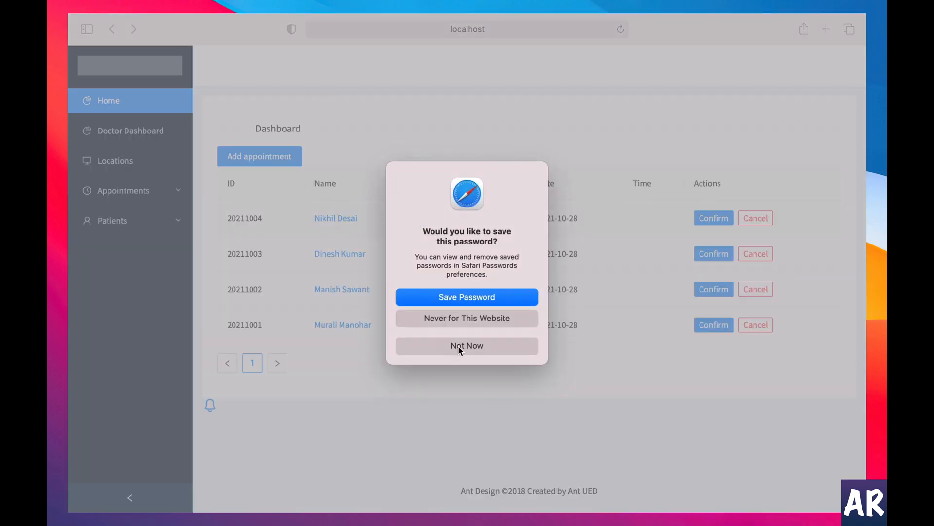
left_click(467, 344)
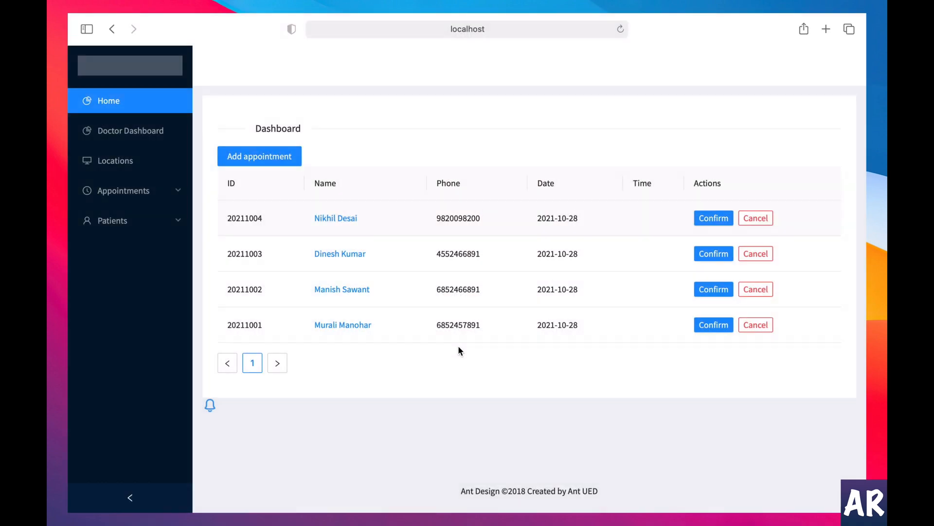